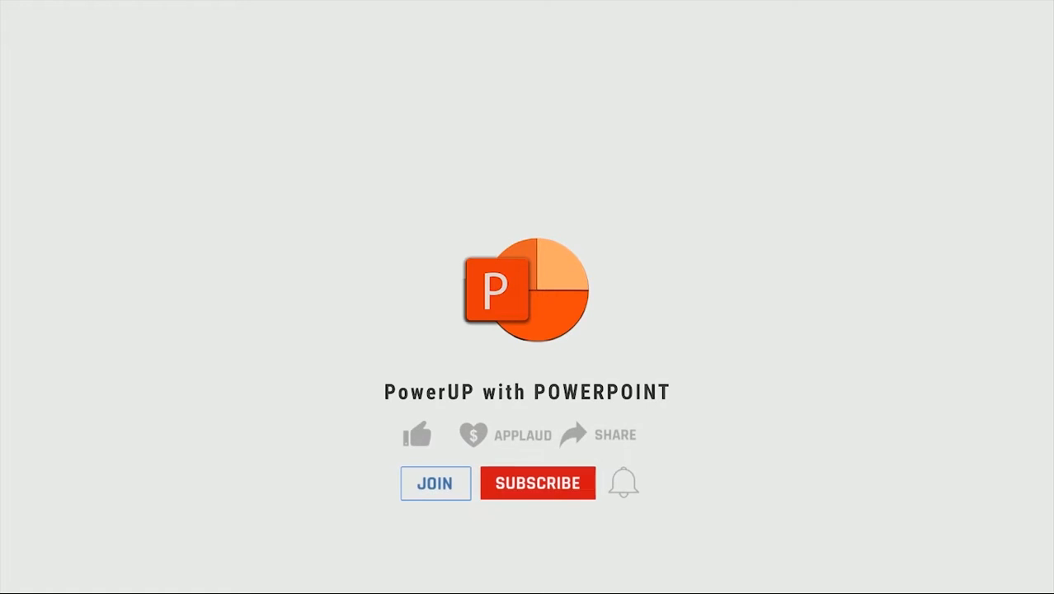
Show centre guides and give the background a 135° two-stop gradient ending in light grey
left_click(417, 434)
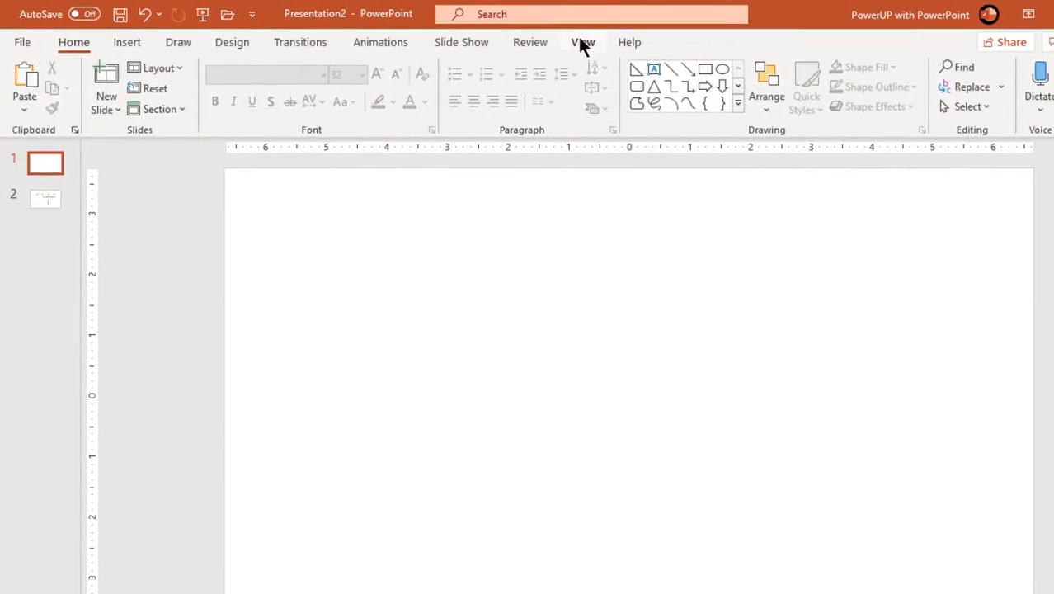
left_click(582, 42)
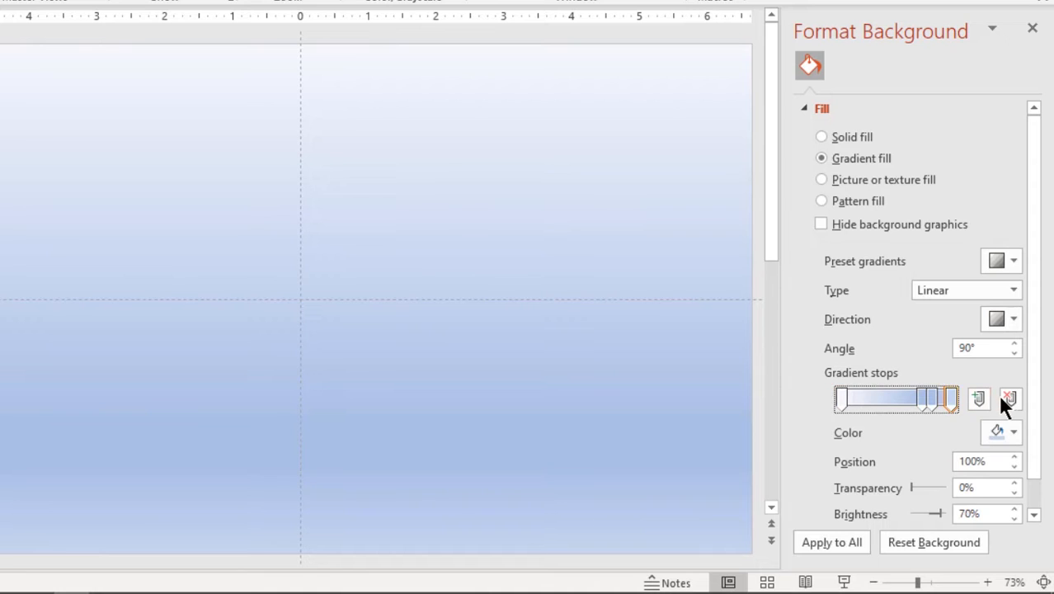
left_click(1013, 319)
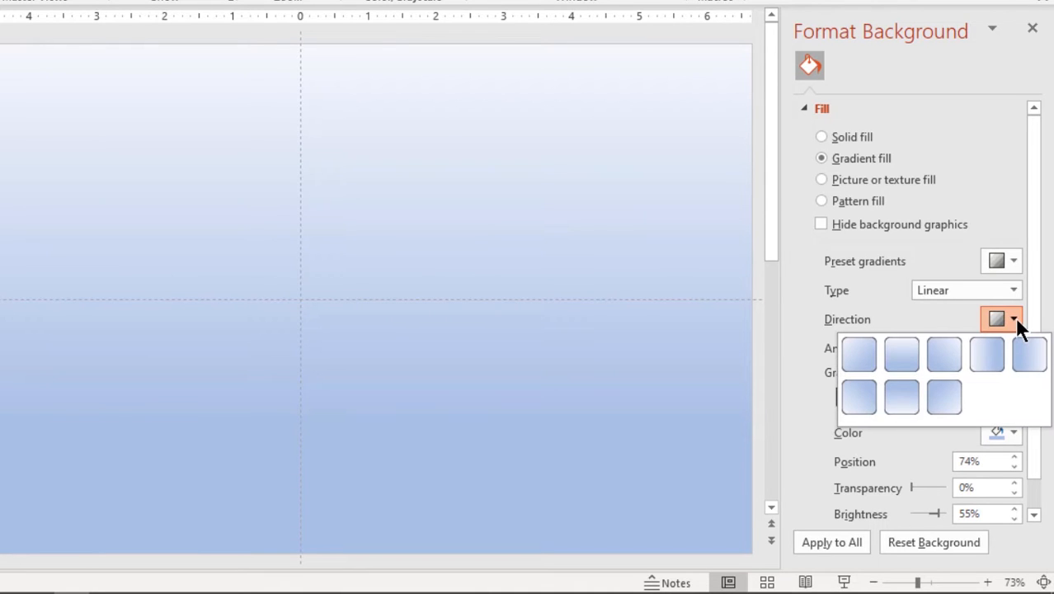
mouse_move(945, 353)
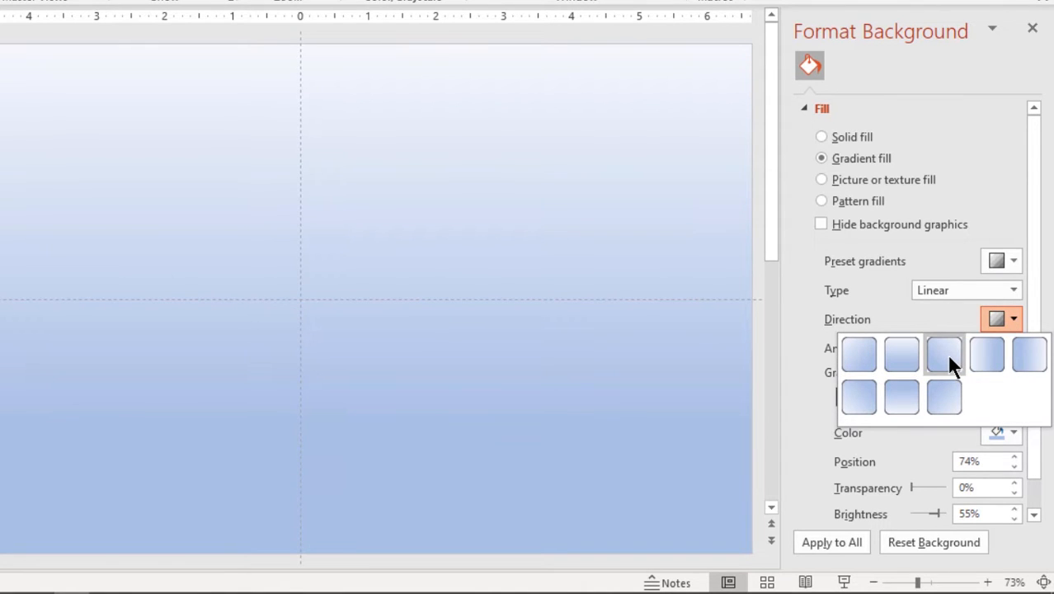
left_click(943, 353)
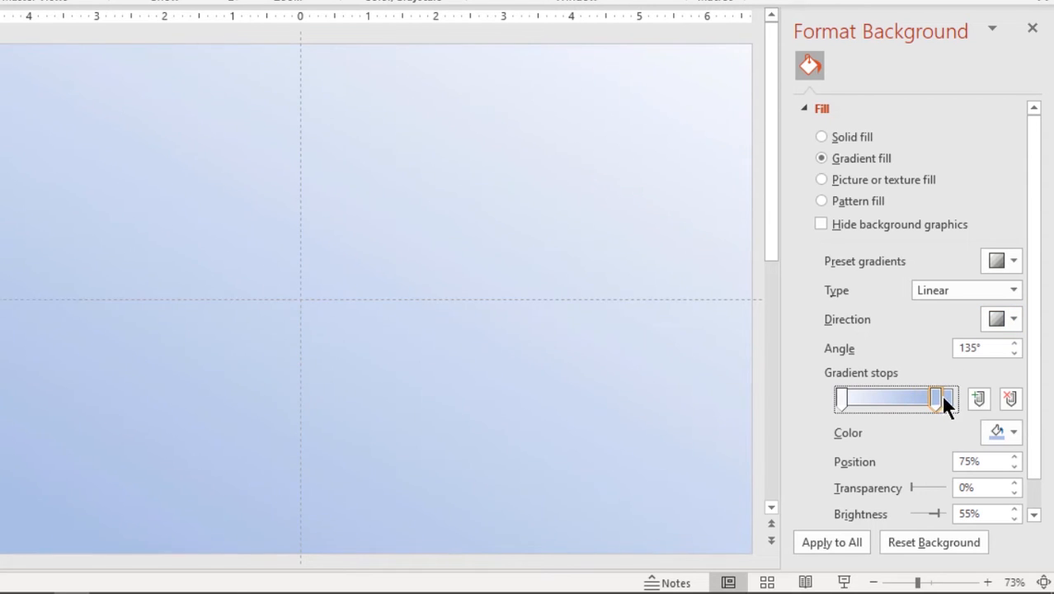
left_click(1011, 431)
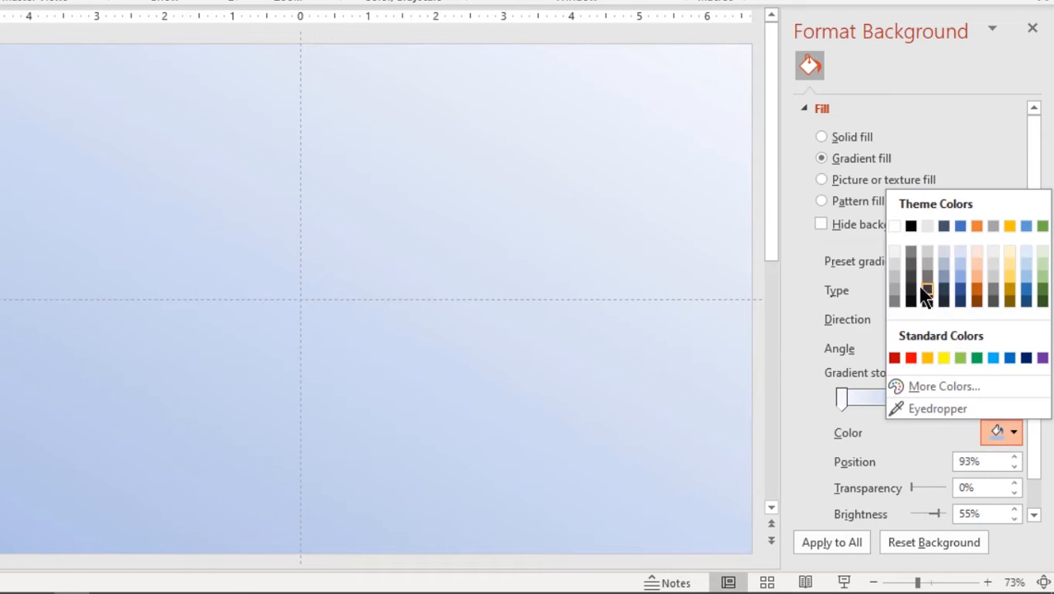
left_click(927, 295)
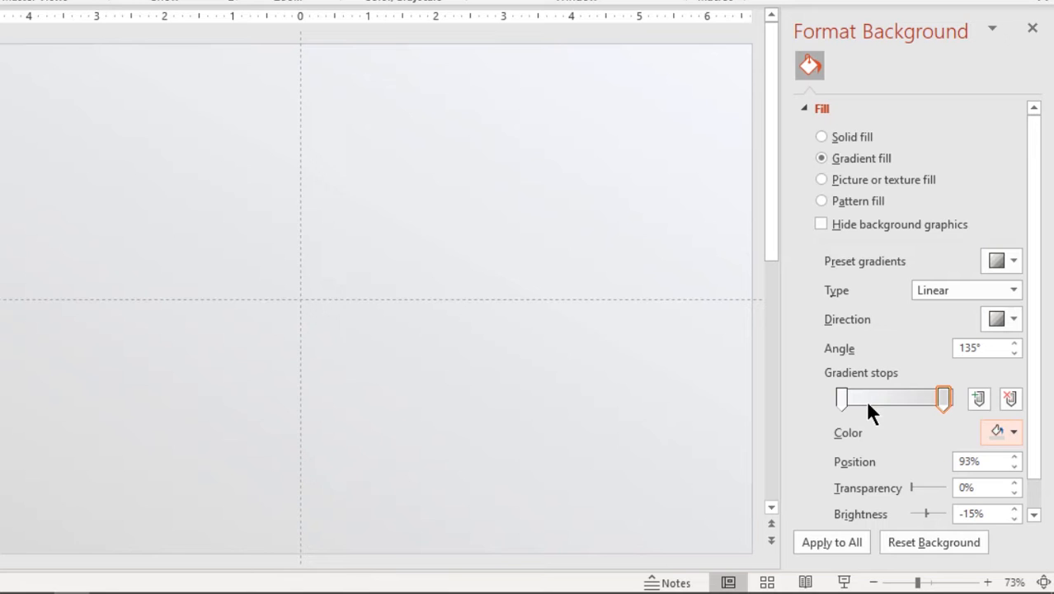
left_click(1013, 432)
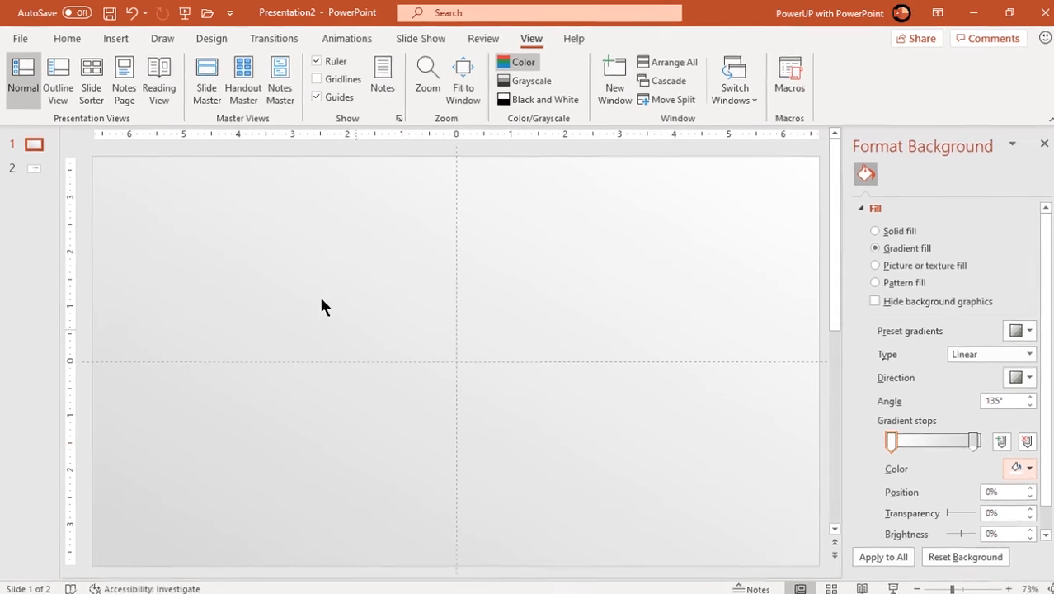
Draw a wide right-pointing block arrow across the upper part of the slide
left_click(116, 38)
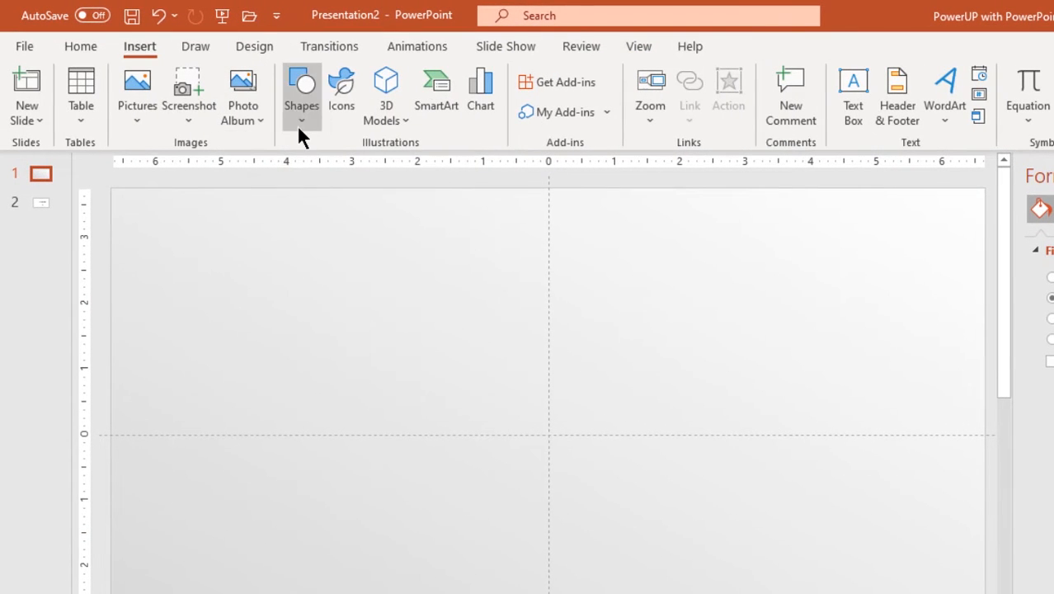
left_click(301, 95)
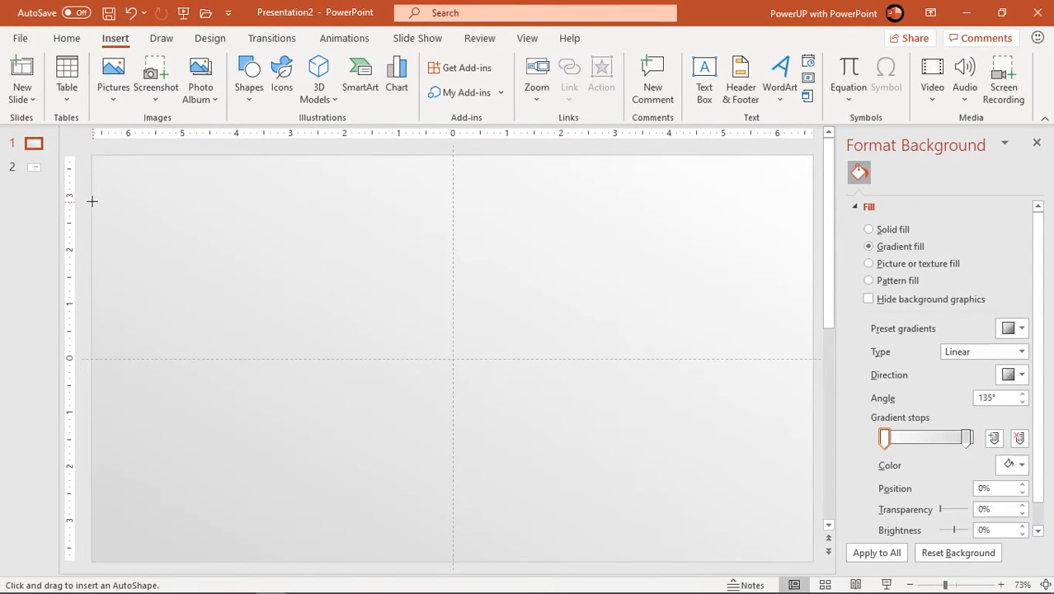
left_click_drag(92, 201, 745, 341)
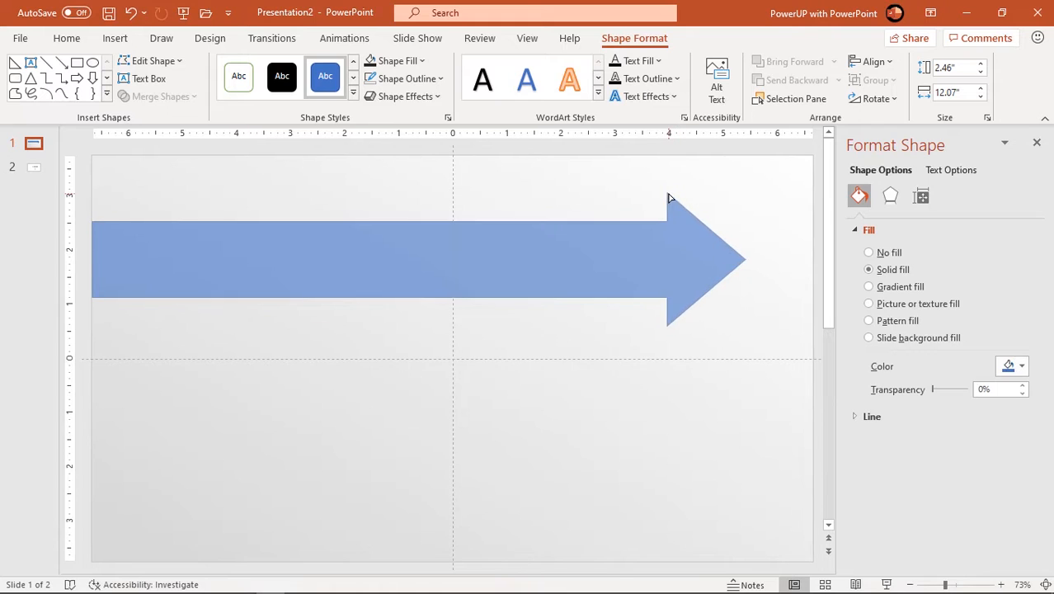
Fill the arrow with the custom pinkish-red colour #D6285A
left_click(404, 79)
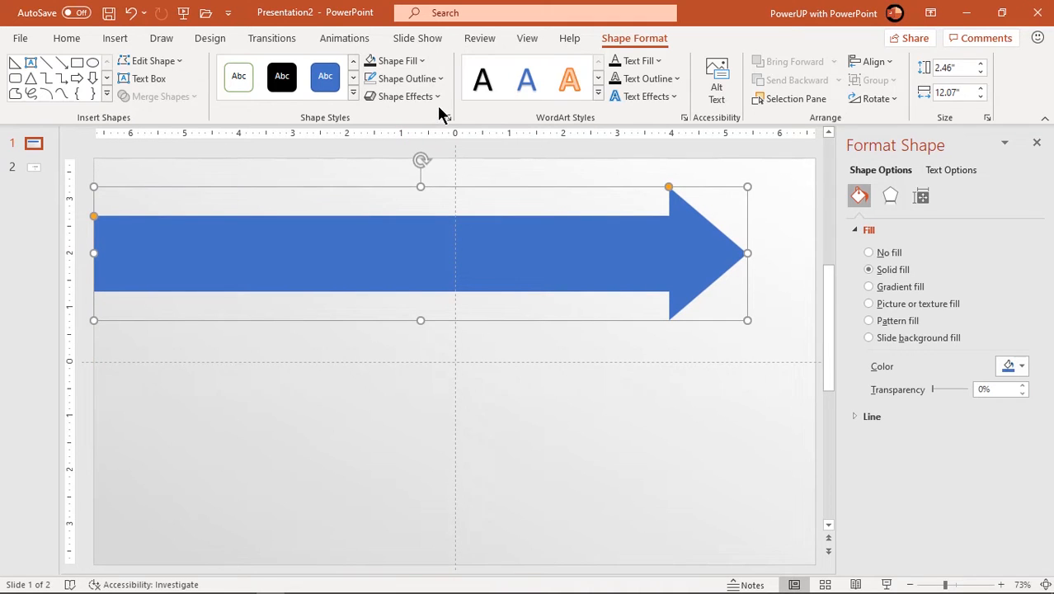
left_click(396, 60)
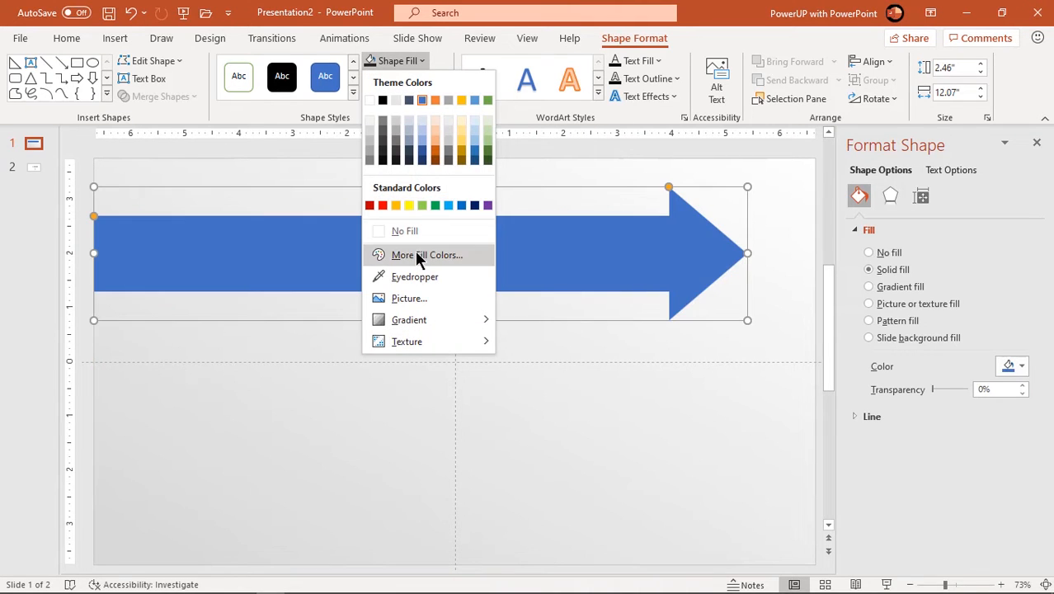
left_click(426, 254)
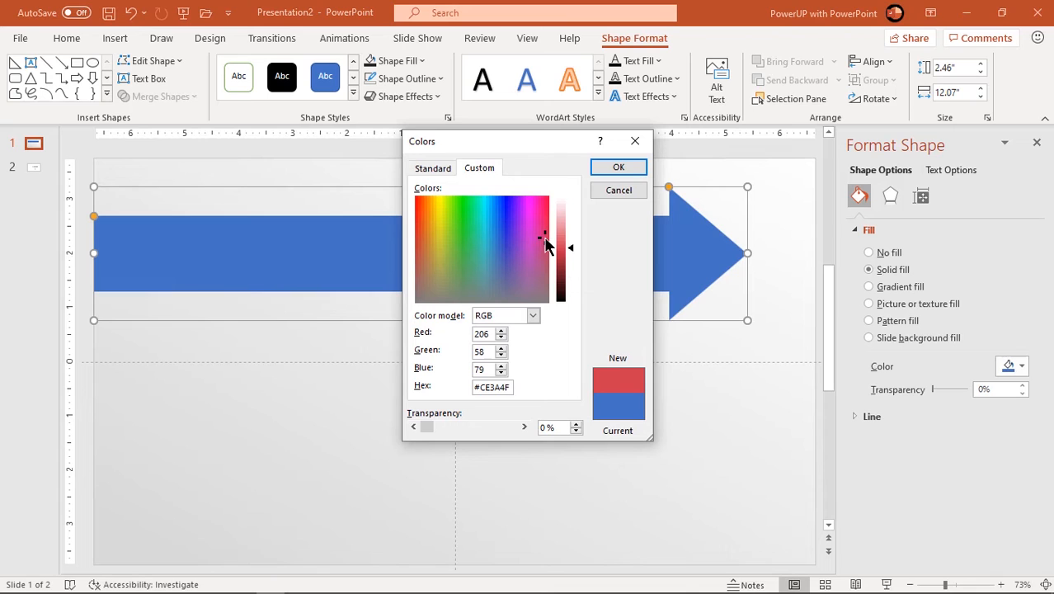
left_click(540, 229)
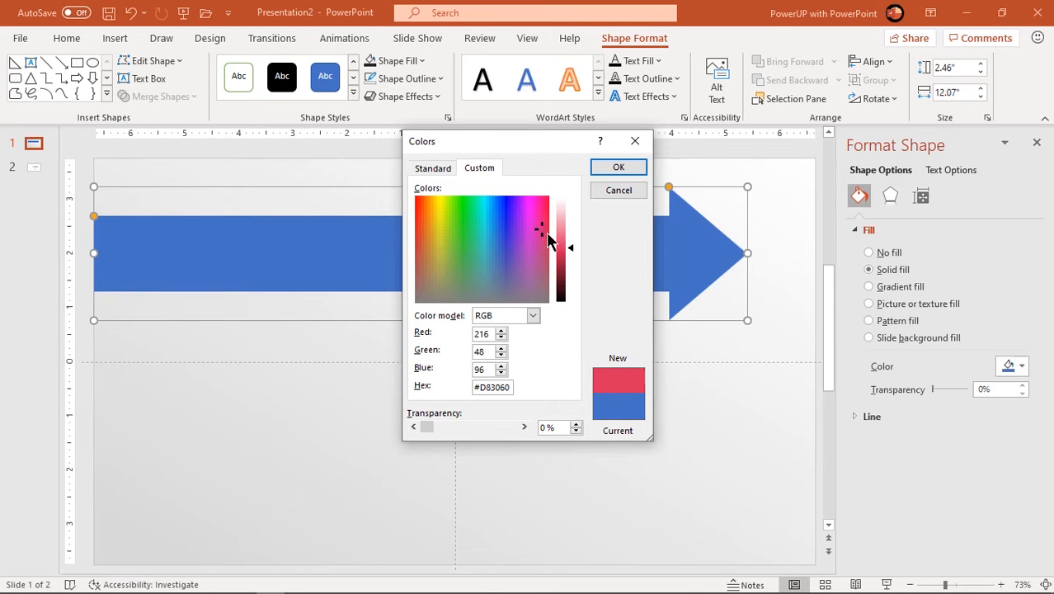
left_click(540, 229)
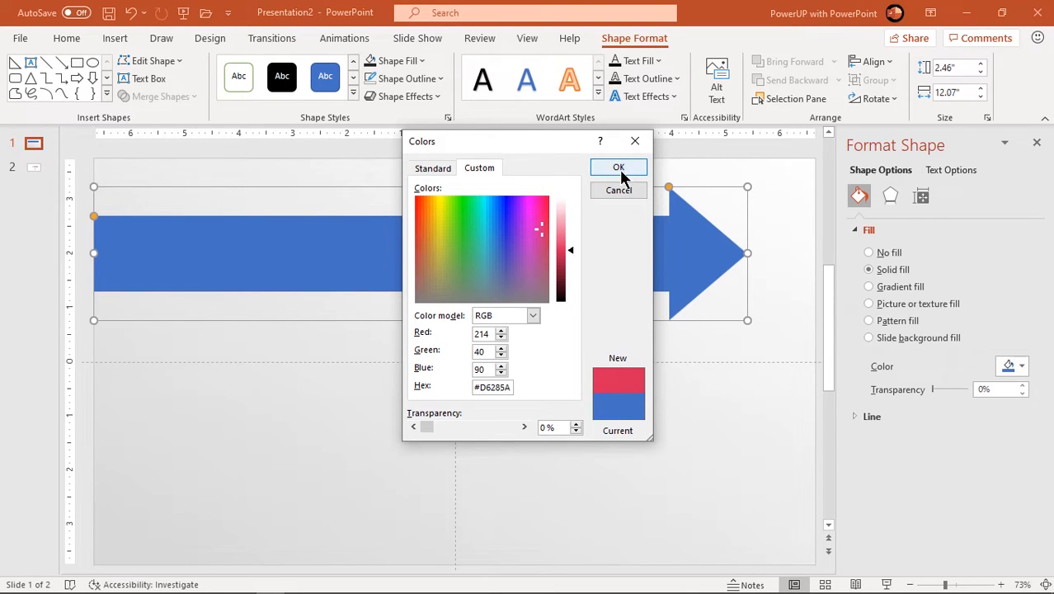
left_click(618, 168)
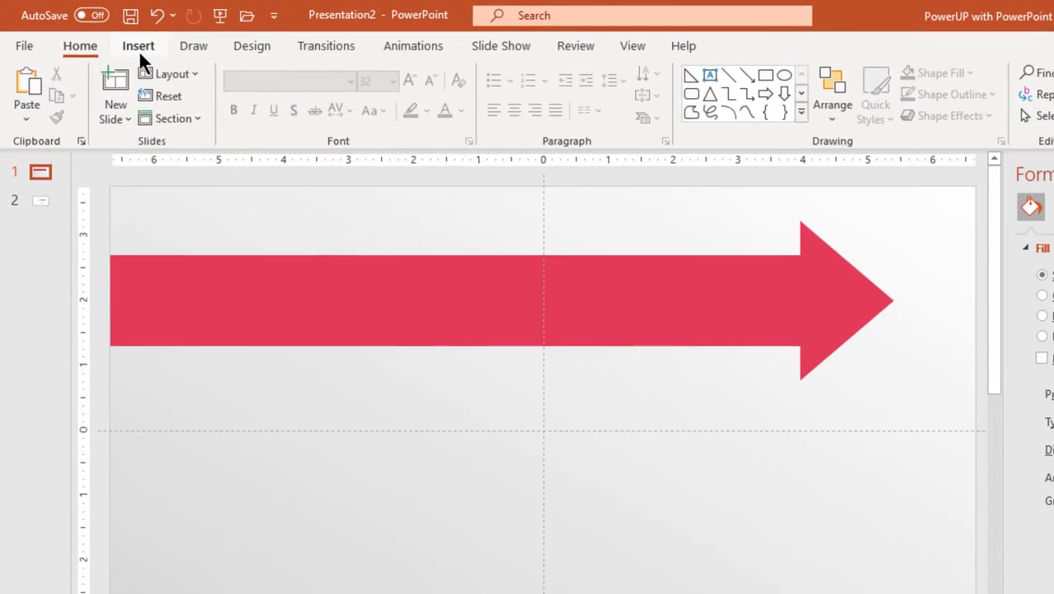
Draw a right triangle below the arrow, flip it horizontally, rotate 90° and widen it
left_click(299, 90)
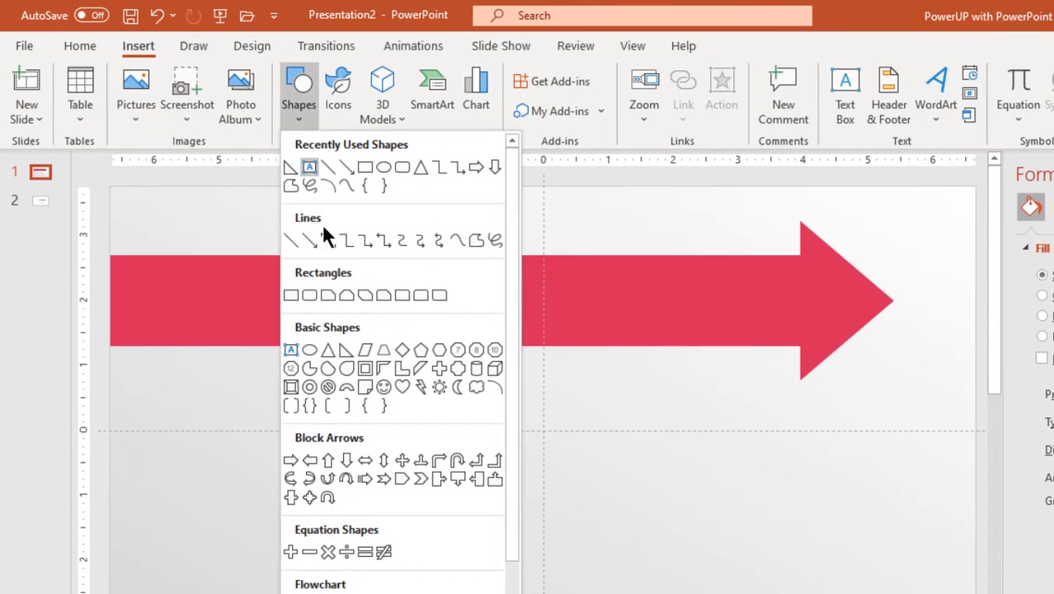
mouse_move(346, 350)
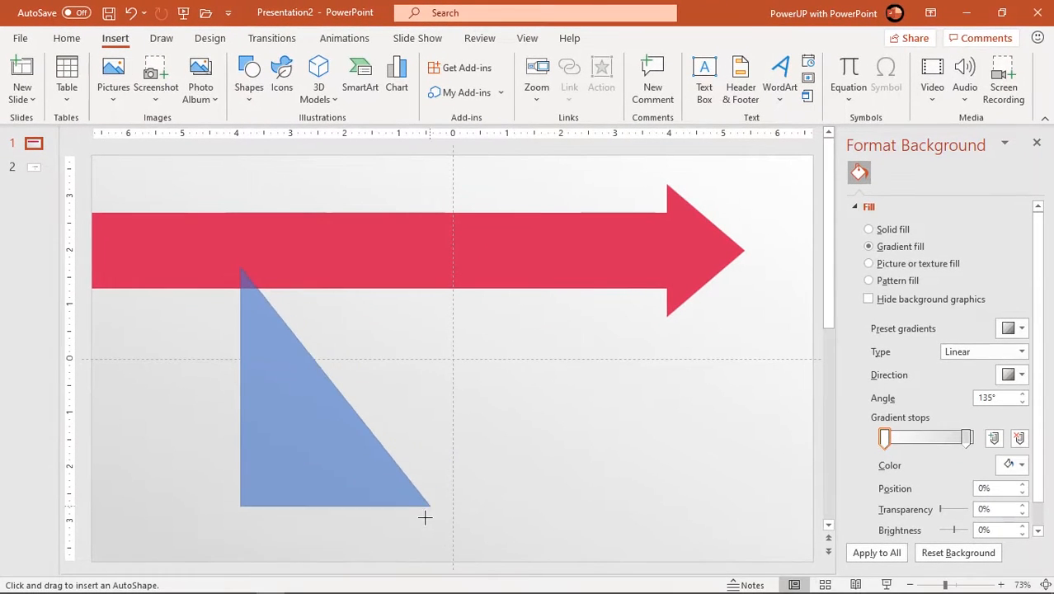
left_click(321, 404)
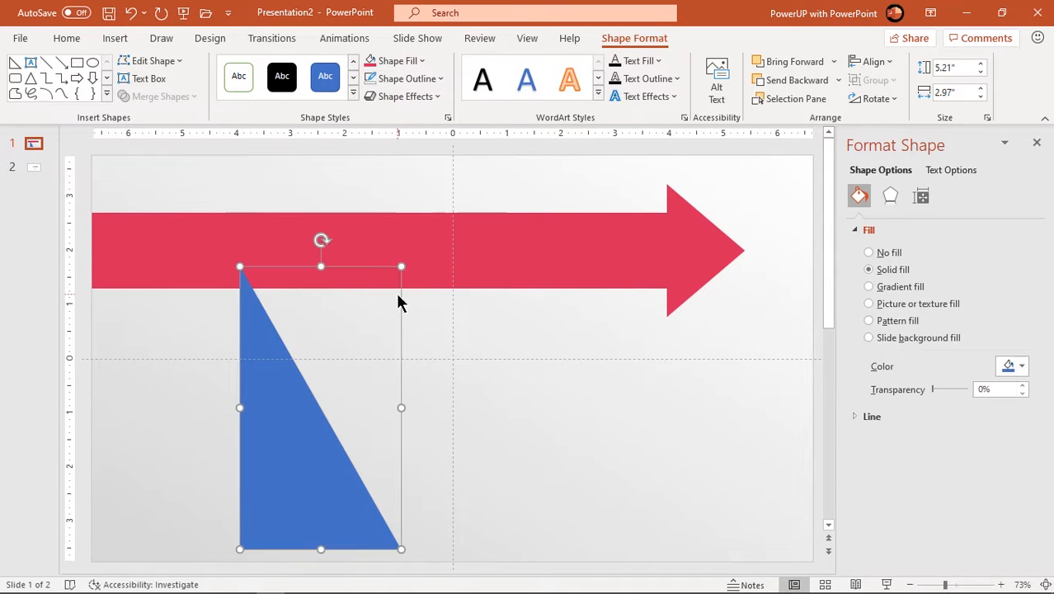
left_click(872, 98)
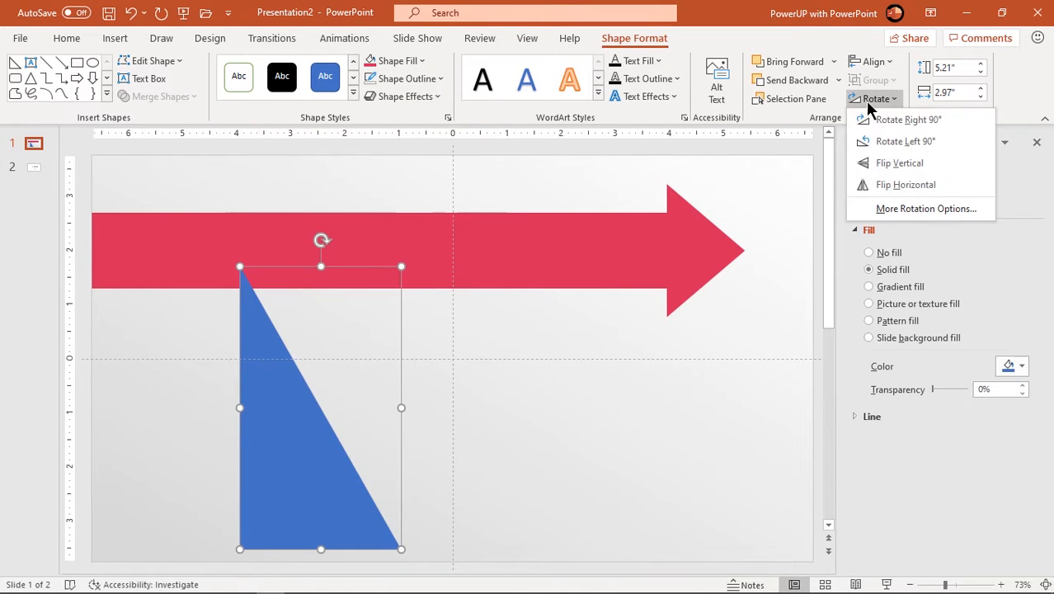
left_click(906, 183)
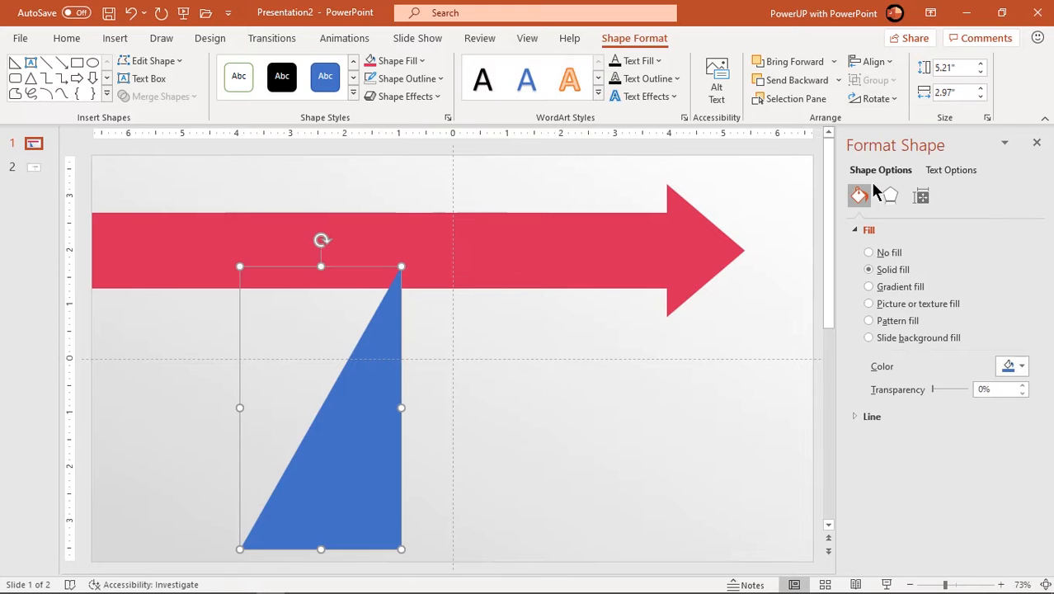
left_click(876, 98)
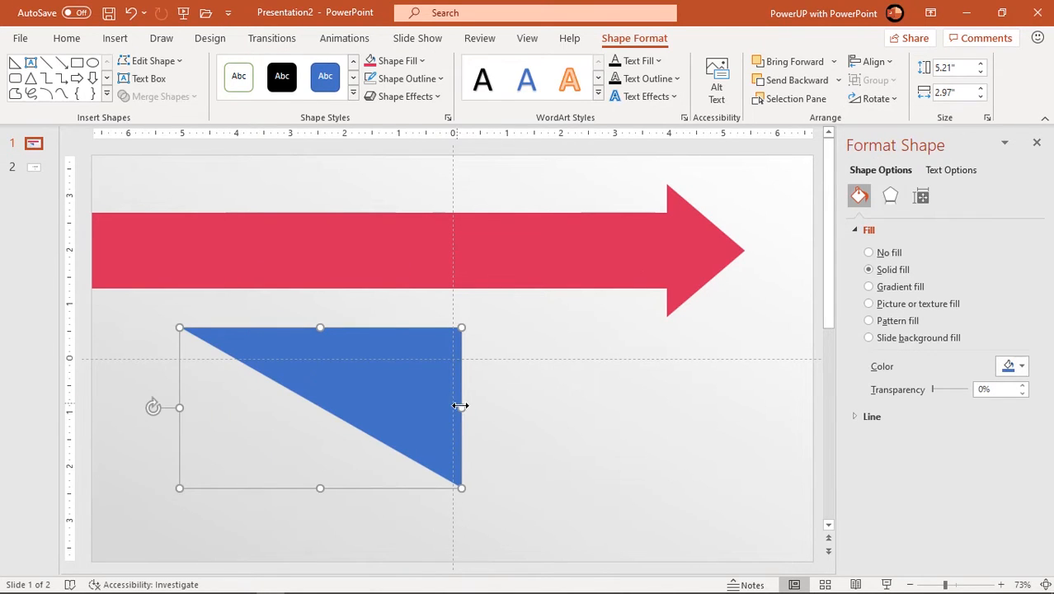
left_click_drag(461, 405, 755, 337)
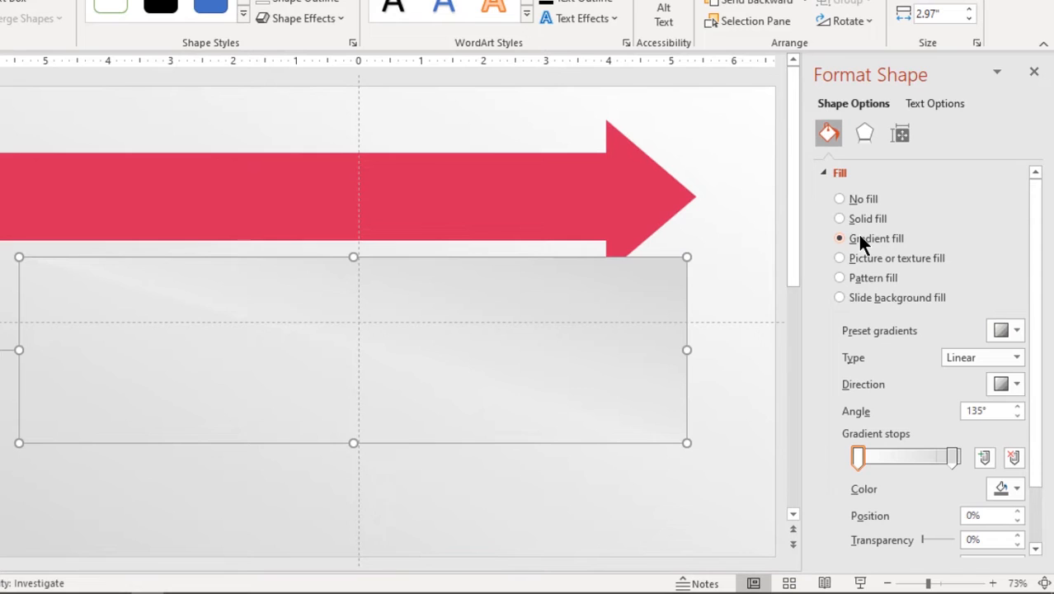
mouse_move(975, 381)
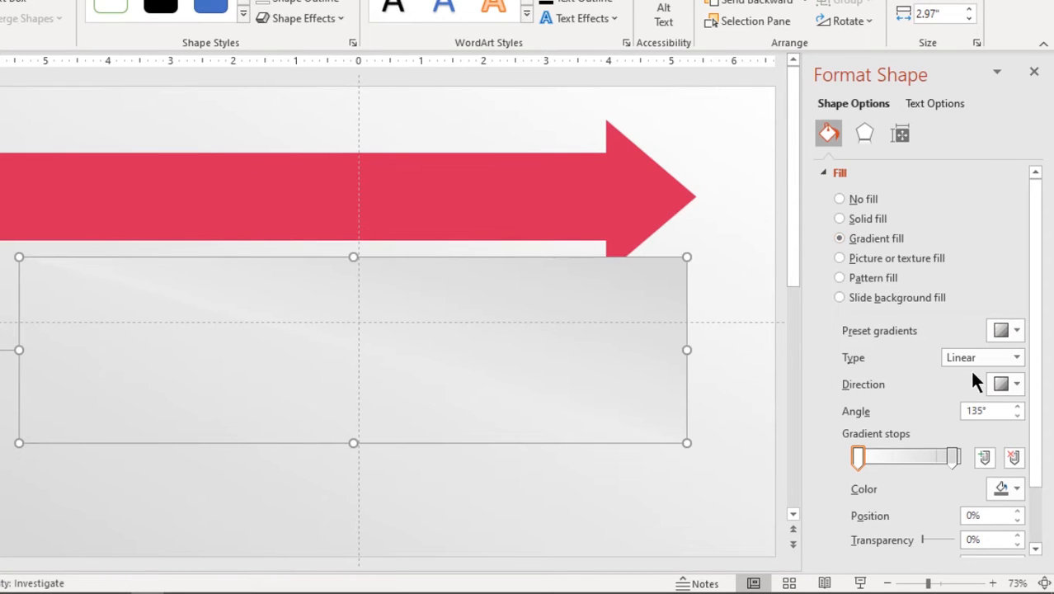
Give the triangle a dark-to-transparent angled gradient with an extra stop and soft edges
left_click(1017, 384)
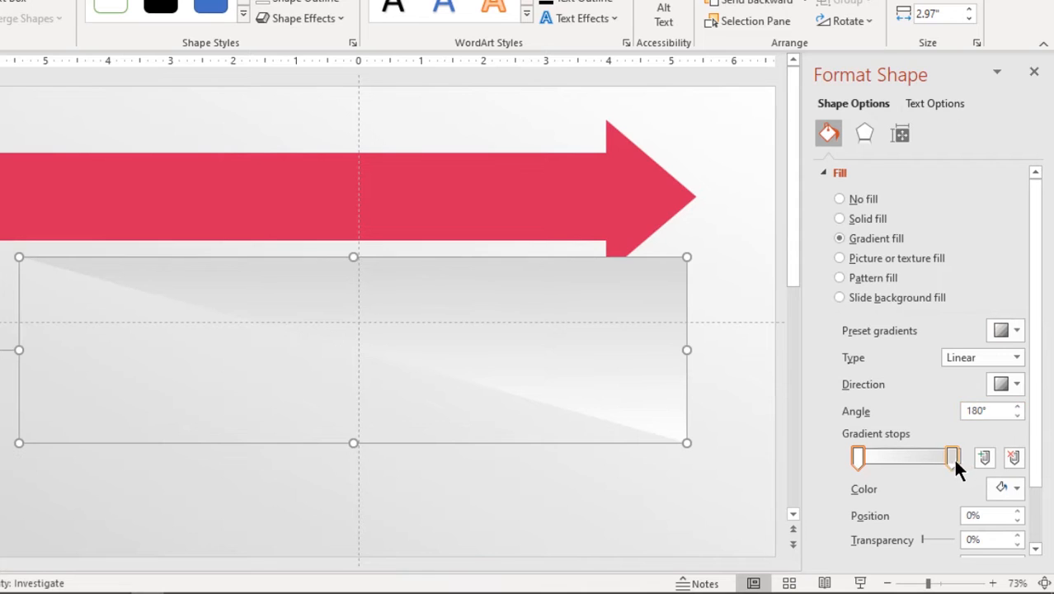
left_click(1016, 487)
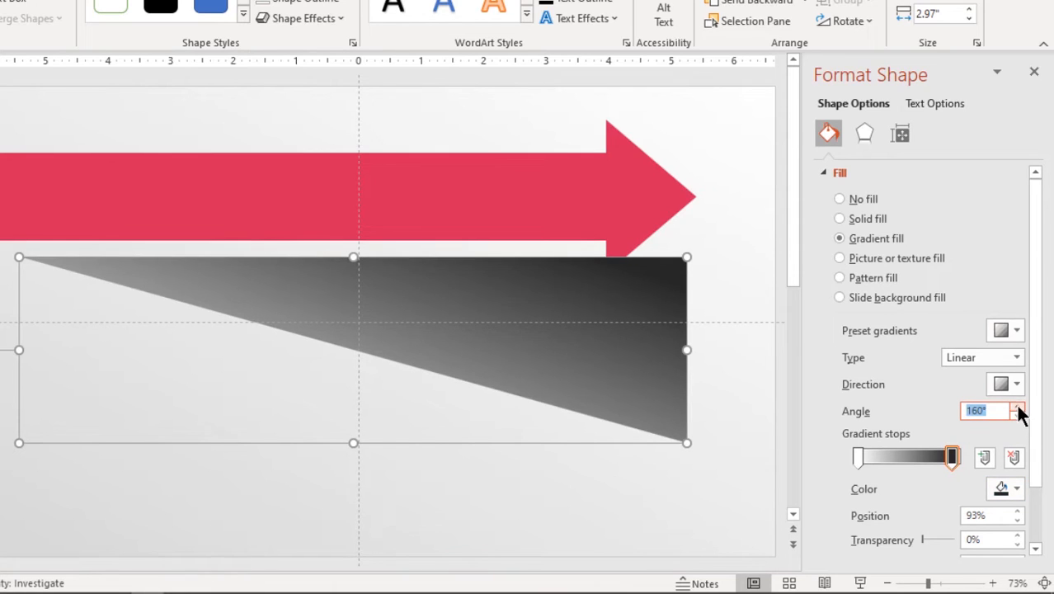
left_click(1017, 405)
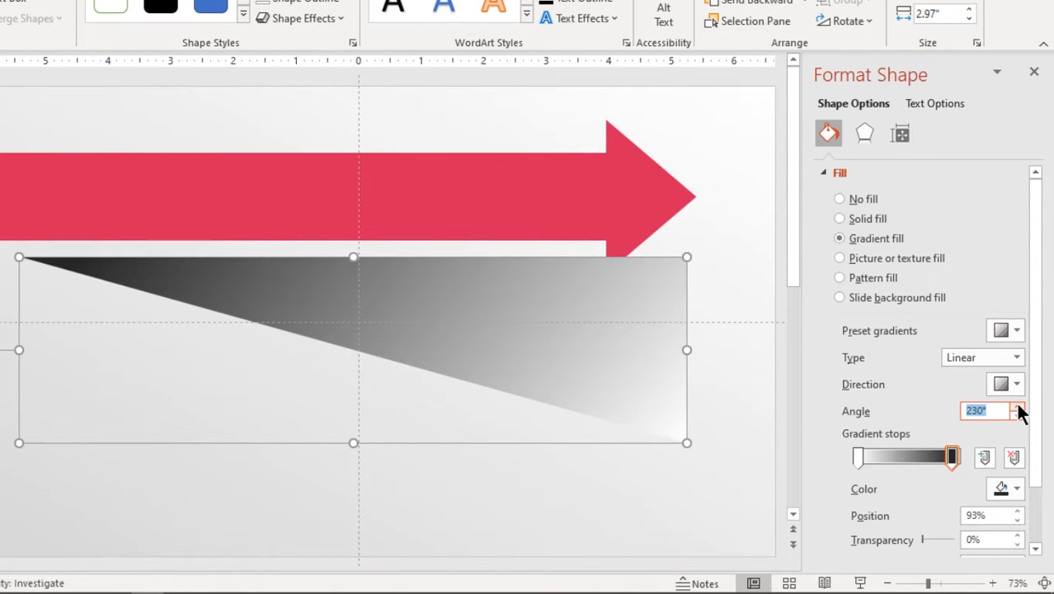
left_click(1017, 406)
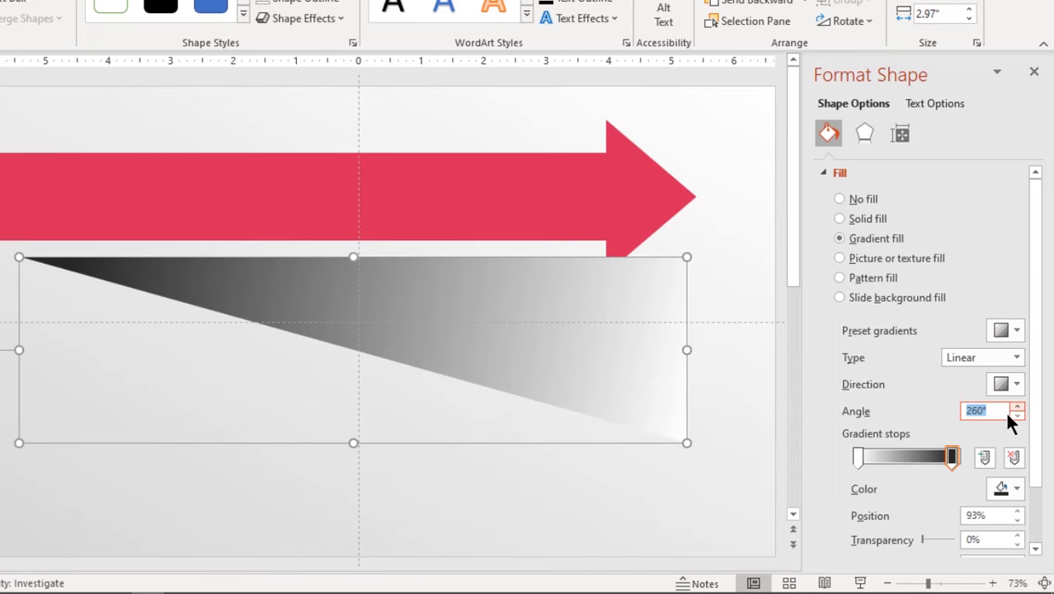
left_click(856, 457)
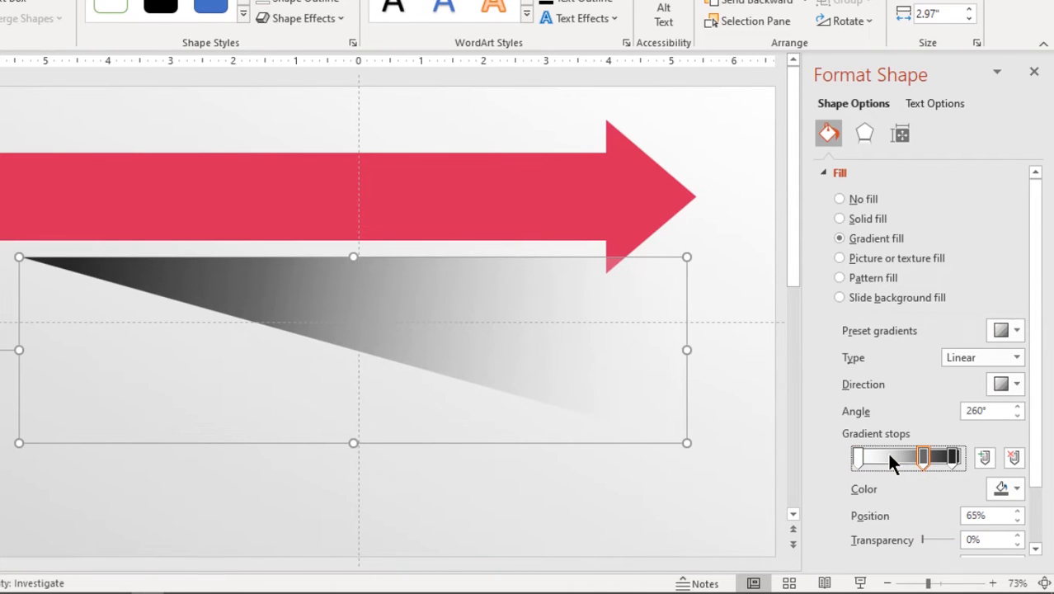
left_click_drag(922, 458, 887, 458)
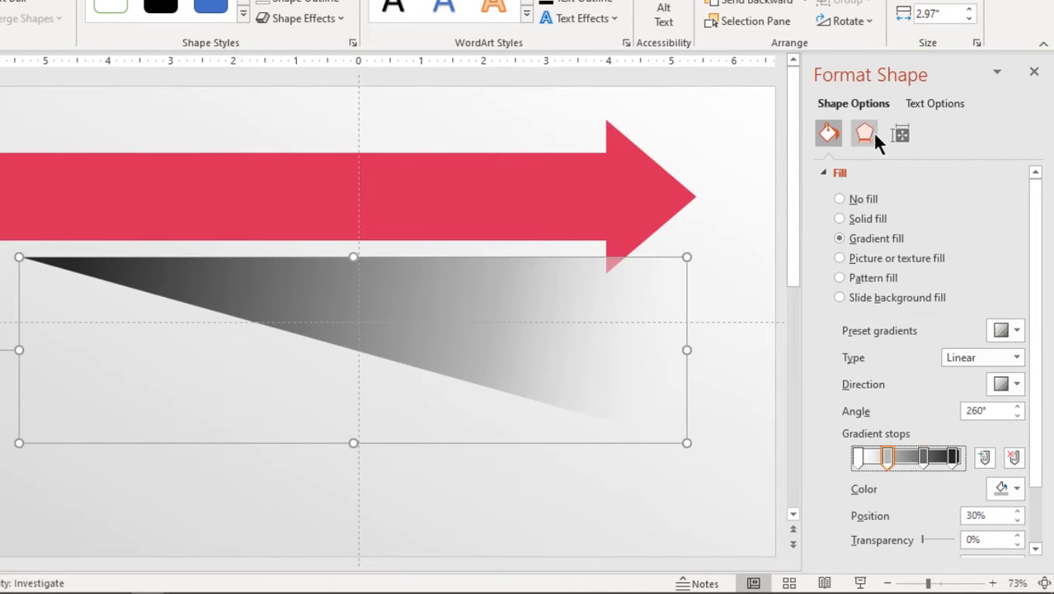
left_click(864, 134)
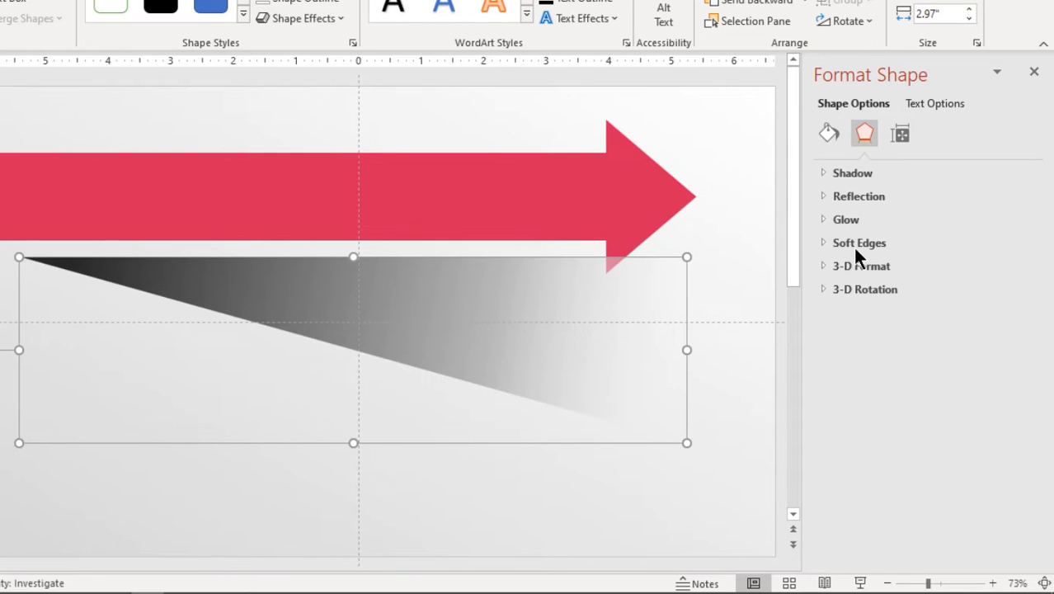
left_click(858, 243)
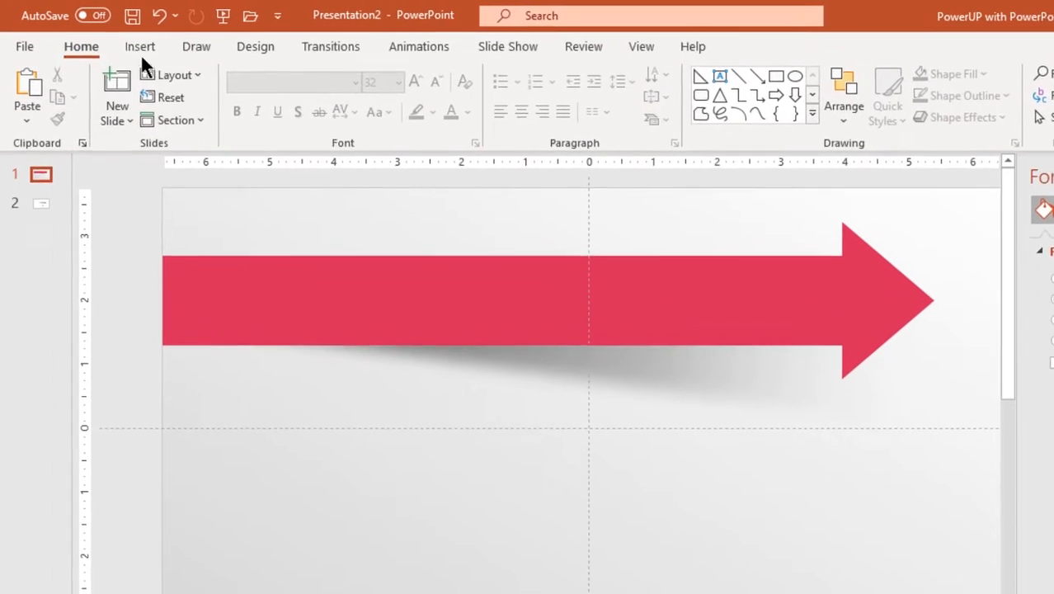
Draw a small white-gradient circle on the arrow with a smaller reversed-gradient circle centred inside
left_click(307, 95)
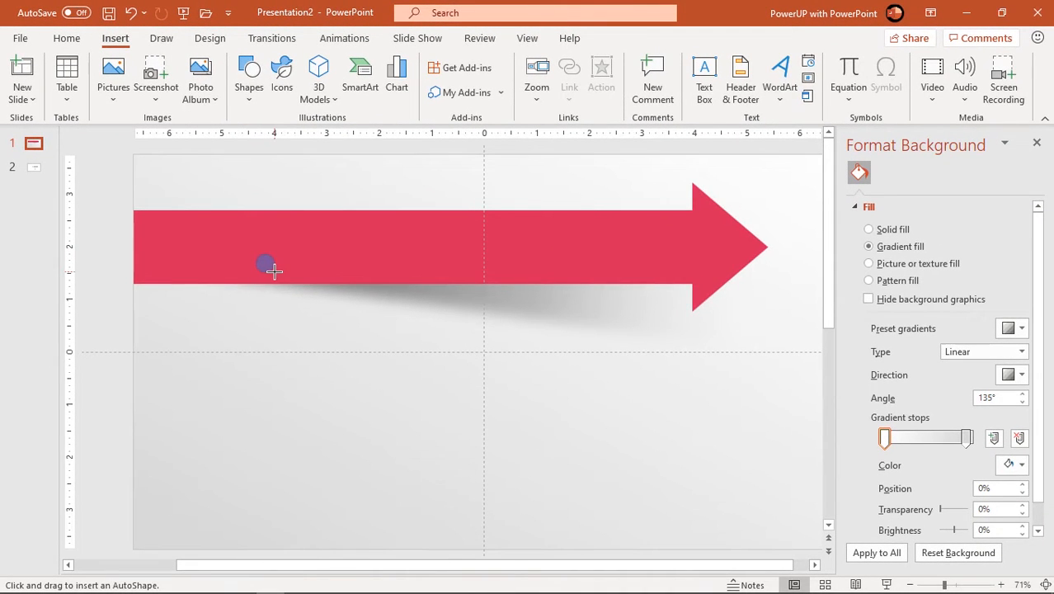
left_click_drag(266, 262, 281, 272)
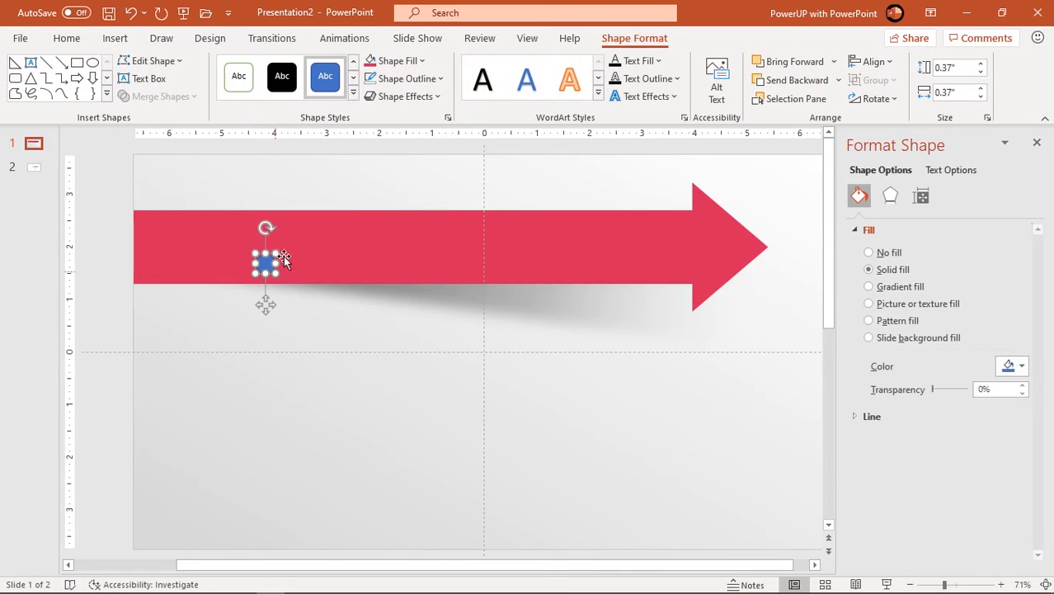
left_click(432, 79)
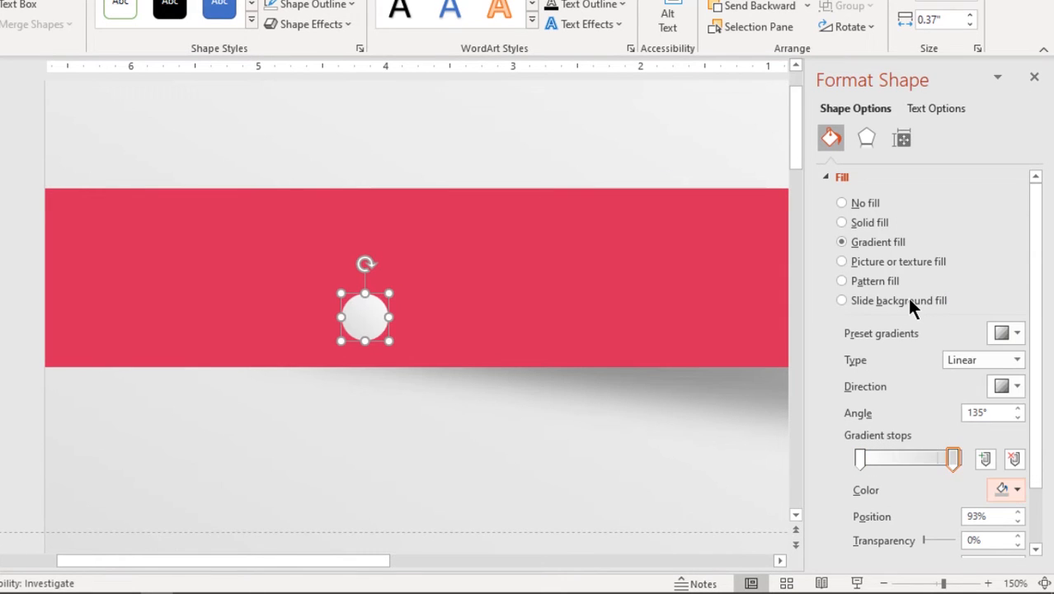
left_click(1015, 386)
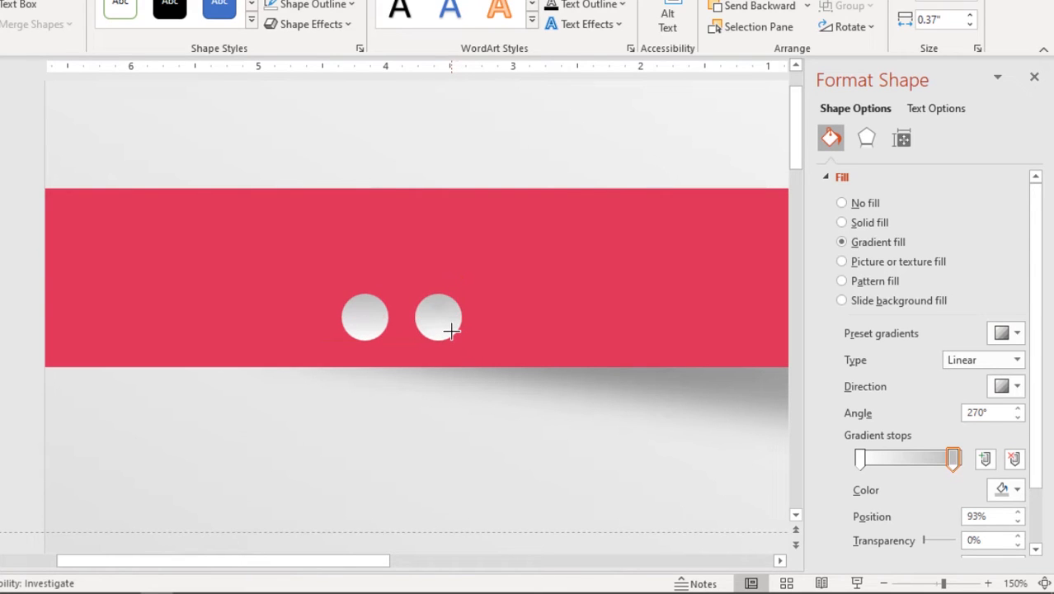
left_click(438, 316)
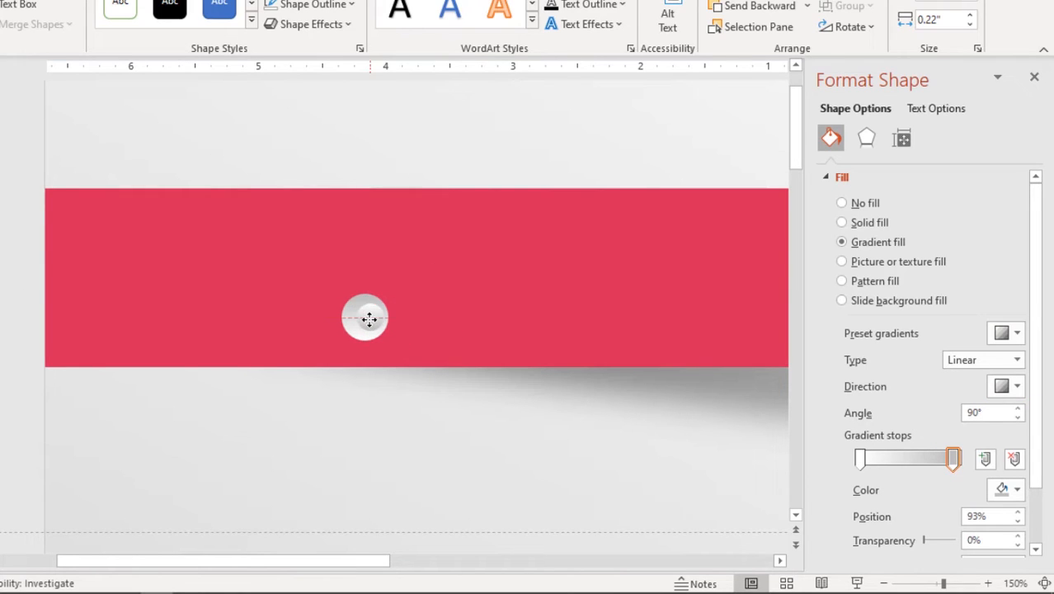
left_click(366, 317)
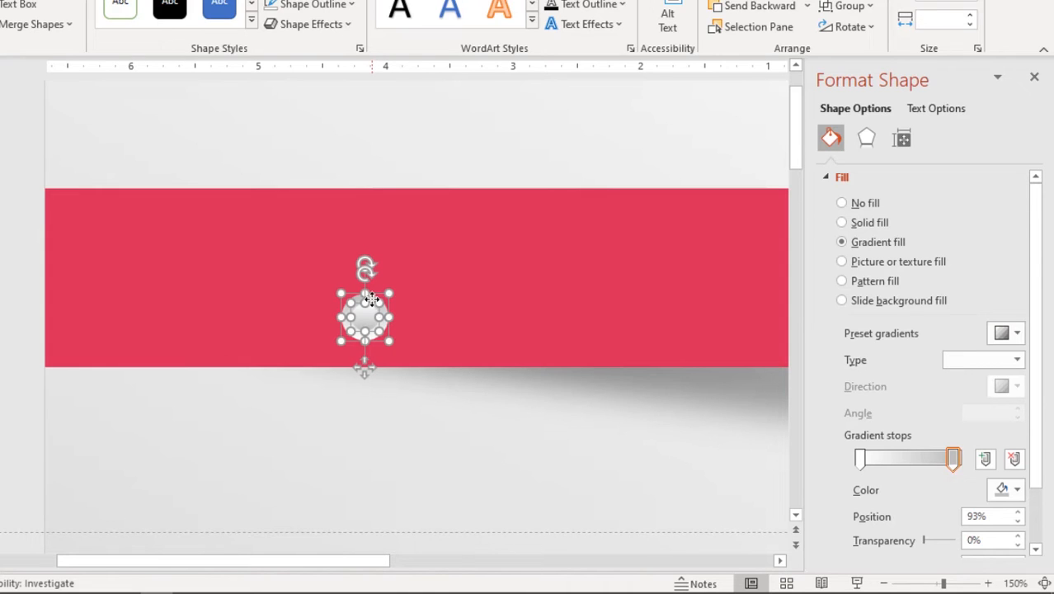
Apply an outer drop shadow preset to the pin and adjust its transparency
left_click(865, 138)
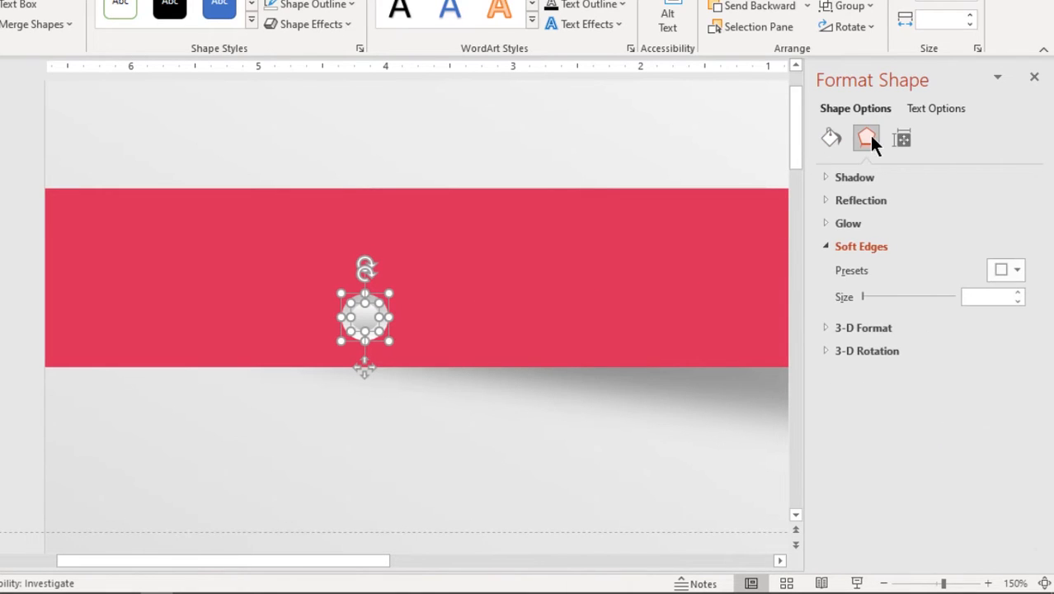
left_click(854, 176)
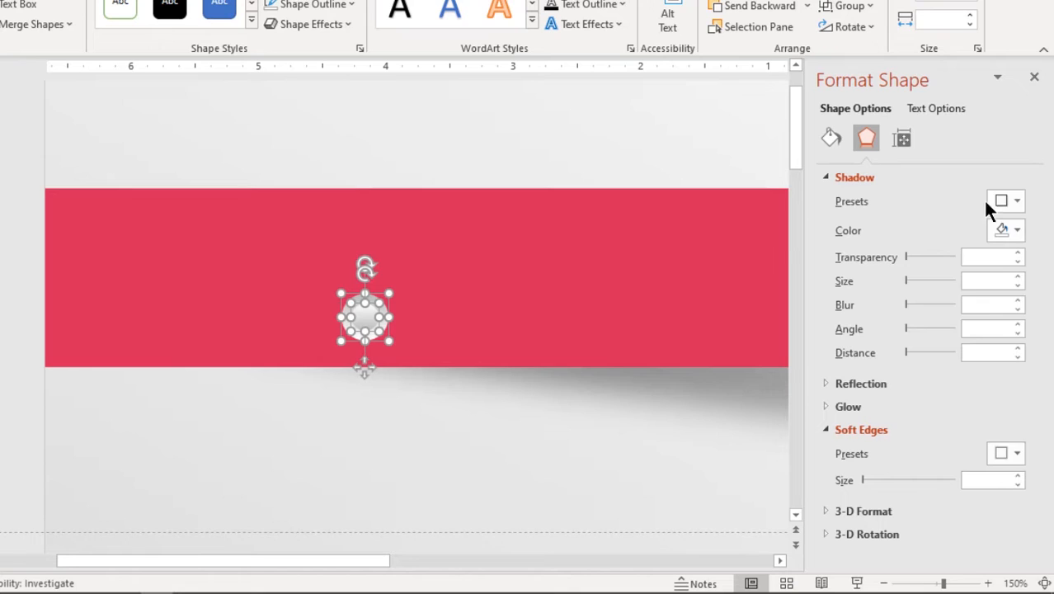
left_click(1016, 200)
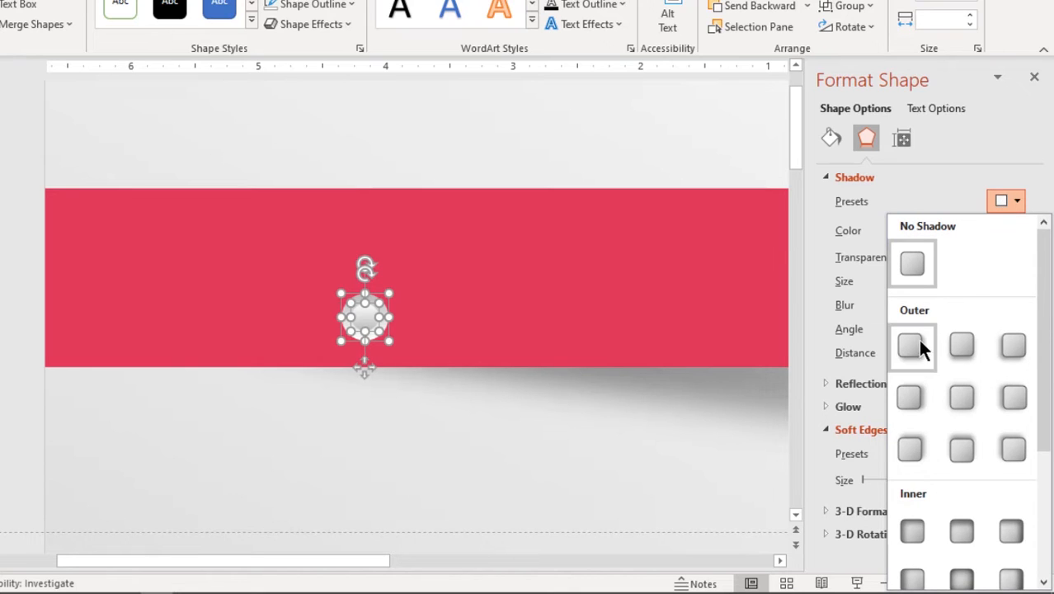
left_click(911, 347)
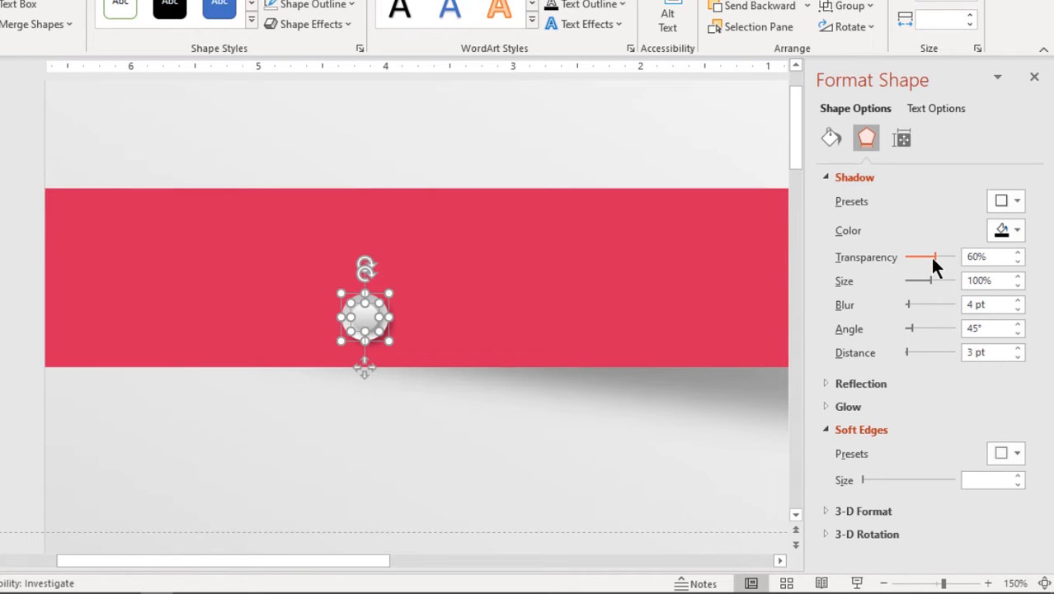
left_click_drag(936, 256, 914, 256)
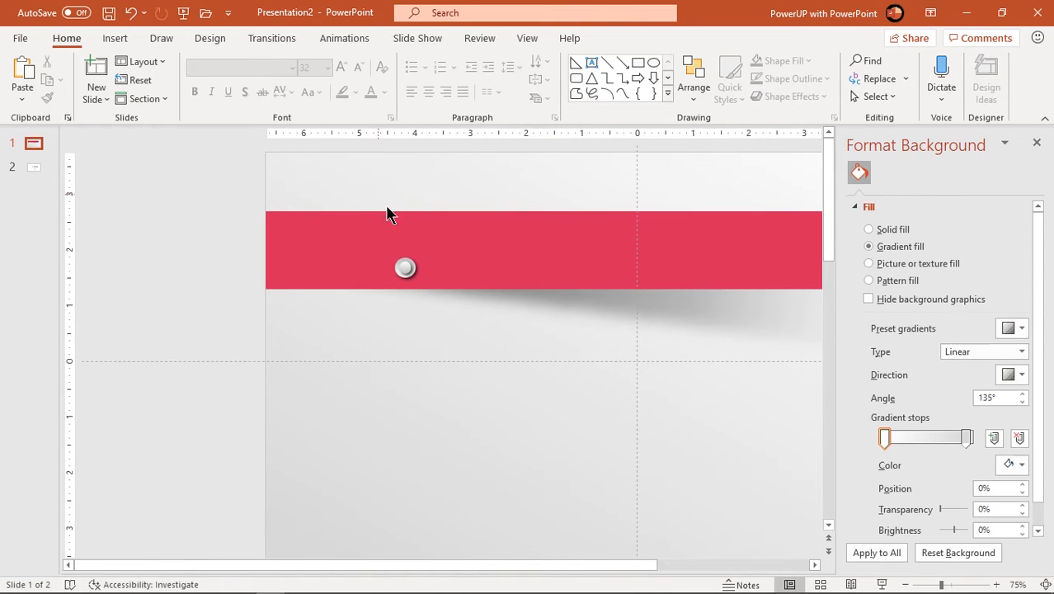
Ctrl+drag a copy of the pin to below the arrow
left_click(404, 267)
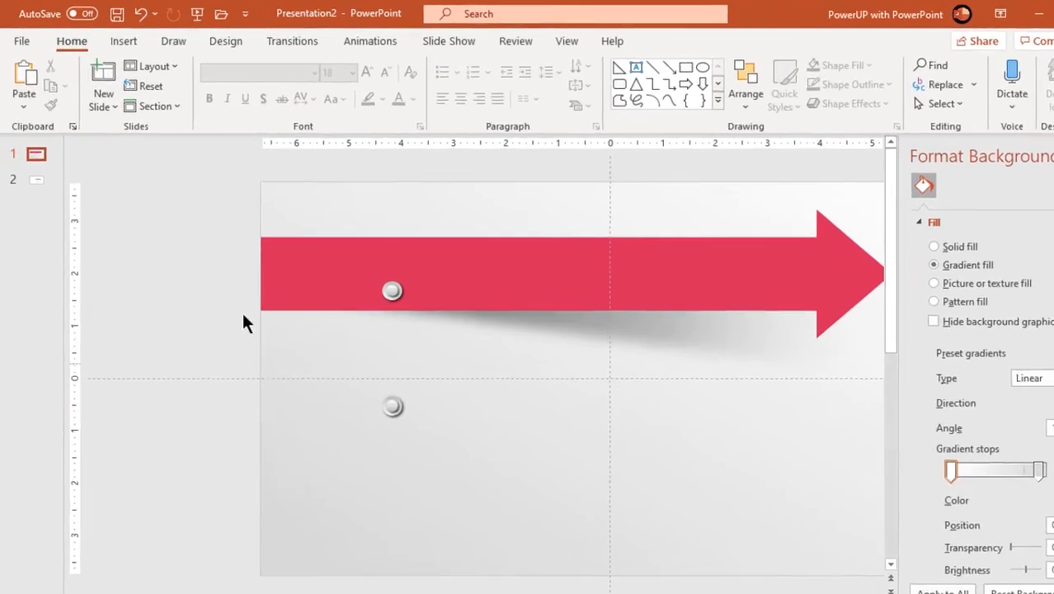
Draw a rounded rectangle card below the arrow over the second pin
left_click(319, 97)
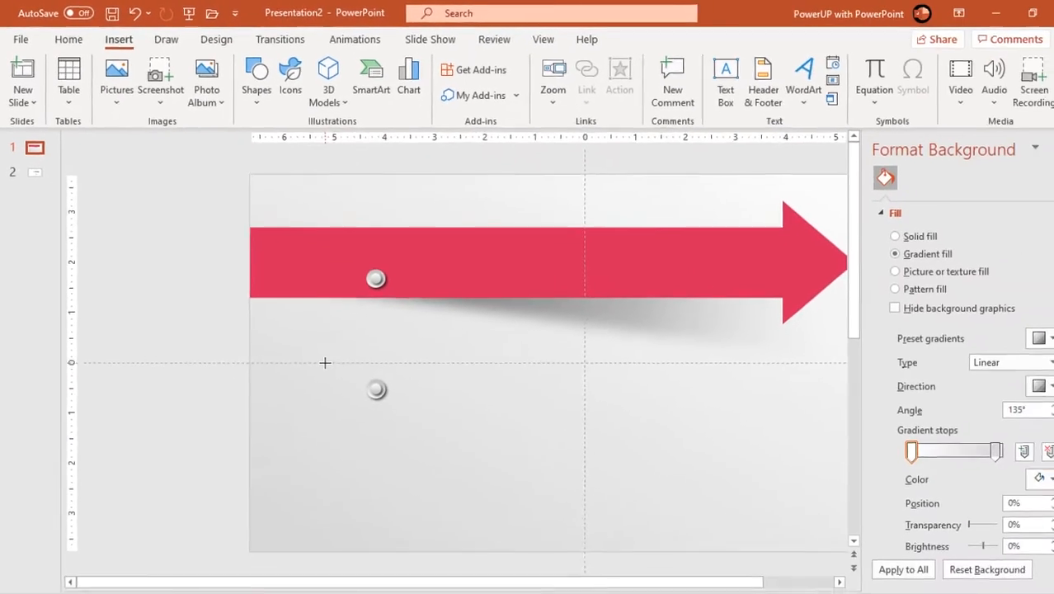
left_click_drag(324, 363, 413, 493)
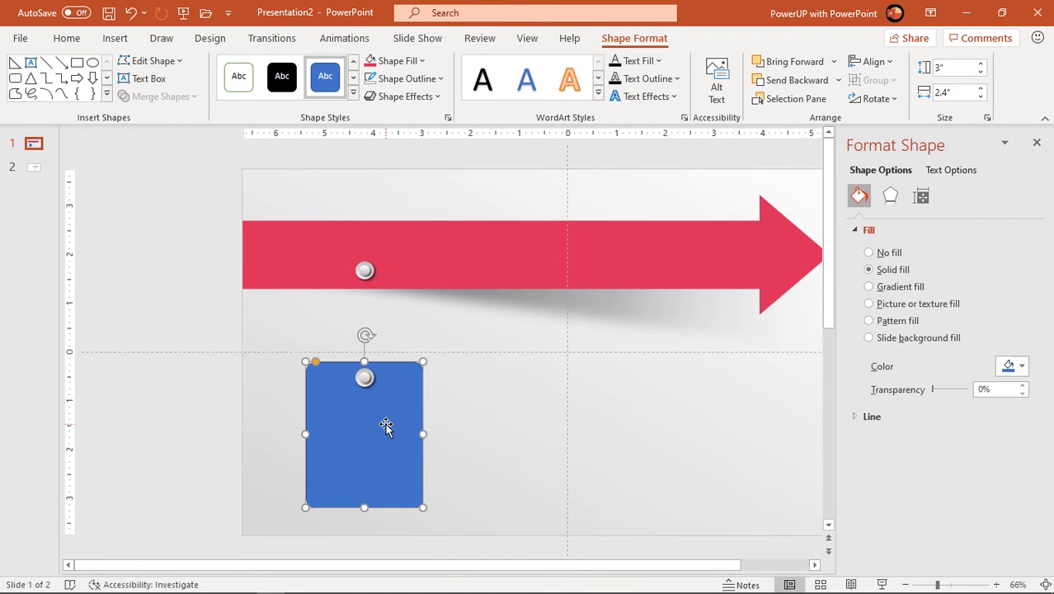
Fill the card with a light diagonal gradient, nudging the first stop slightly inward
left_click(868, 286)
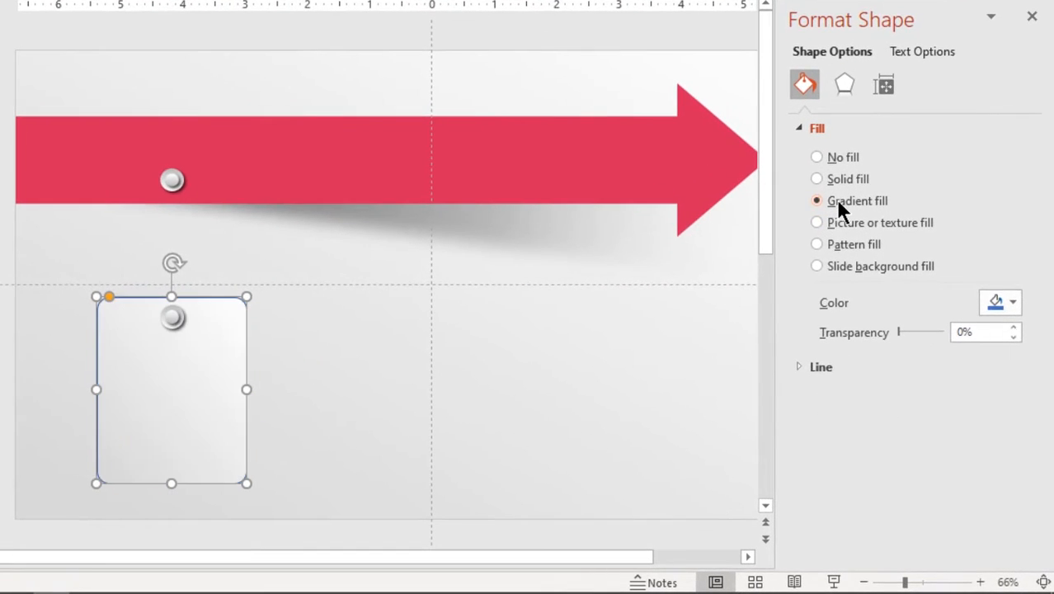
left_click(1000, 361)
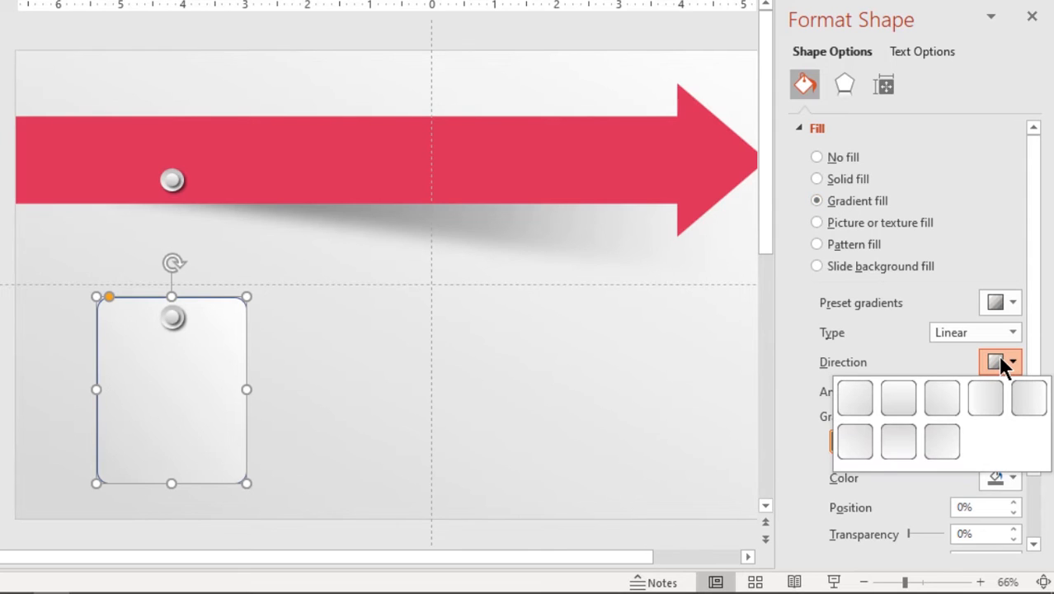
mouse_move(985, 398)
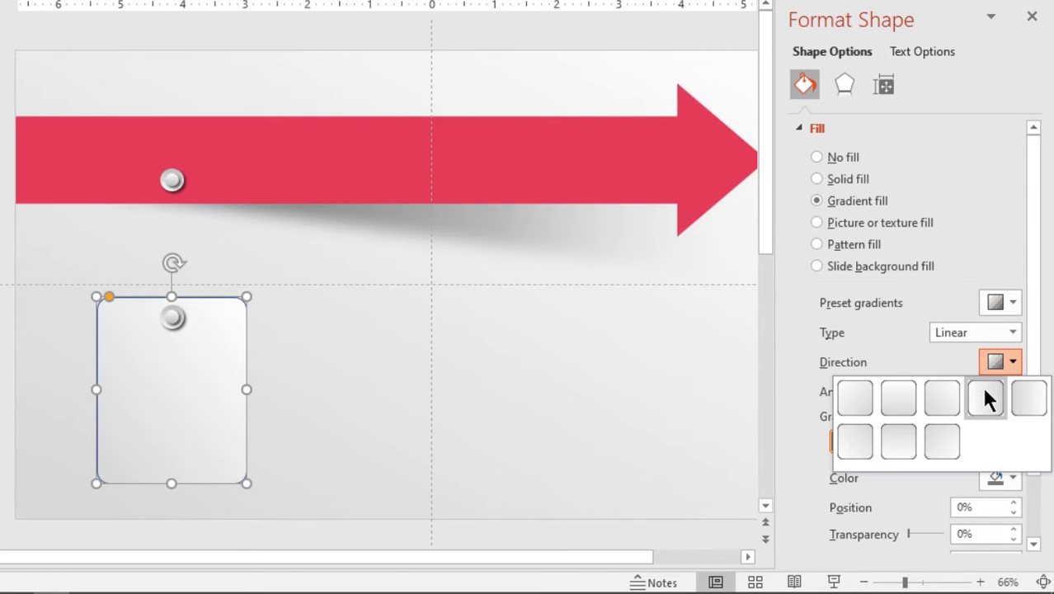
left_click(985, 397)
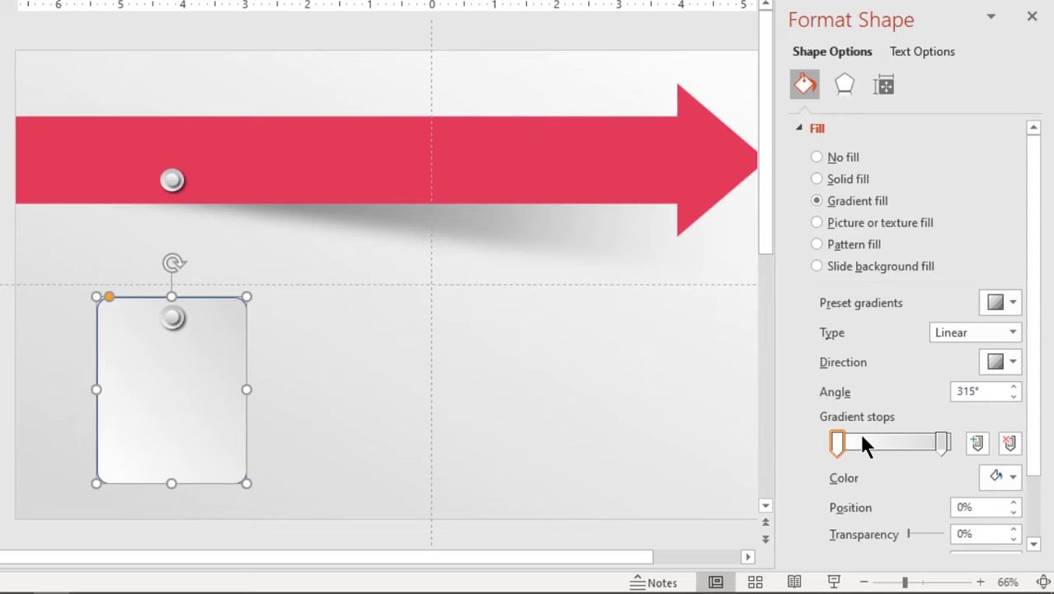
left_click_drag(836, 443, 849, 443)
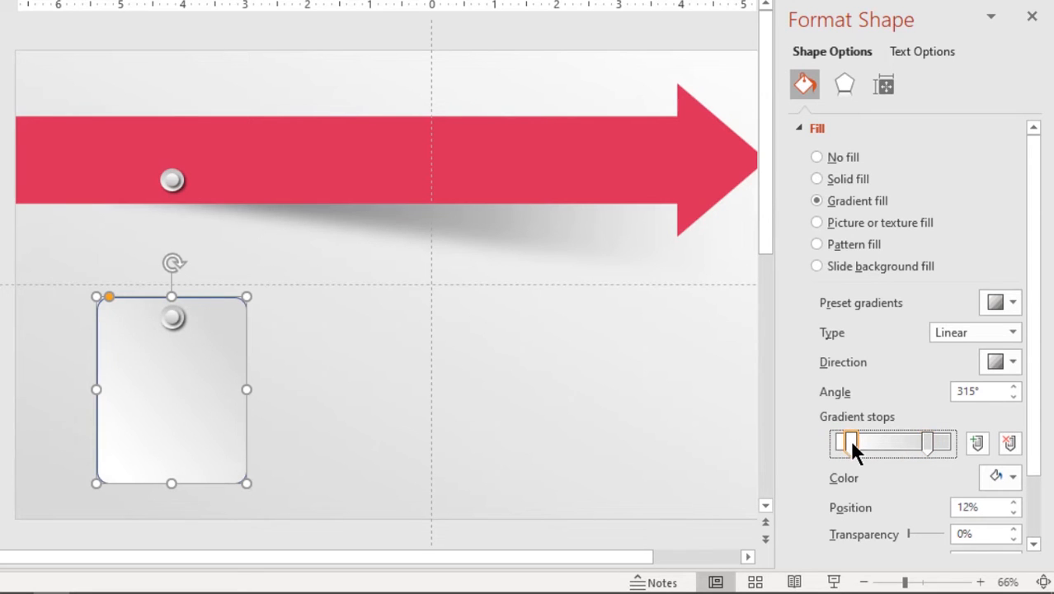
left_click(816, 127)
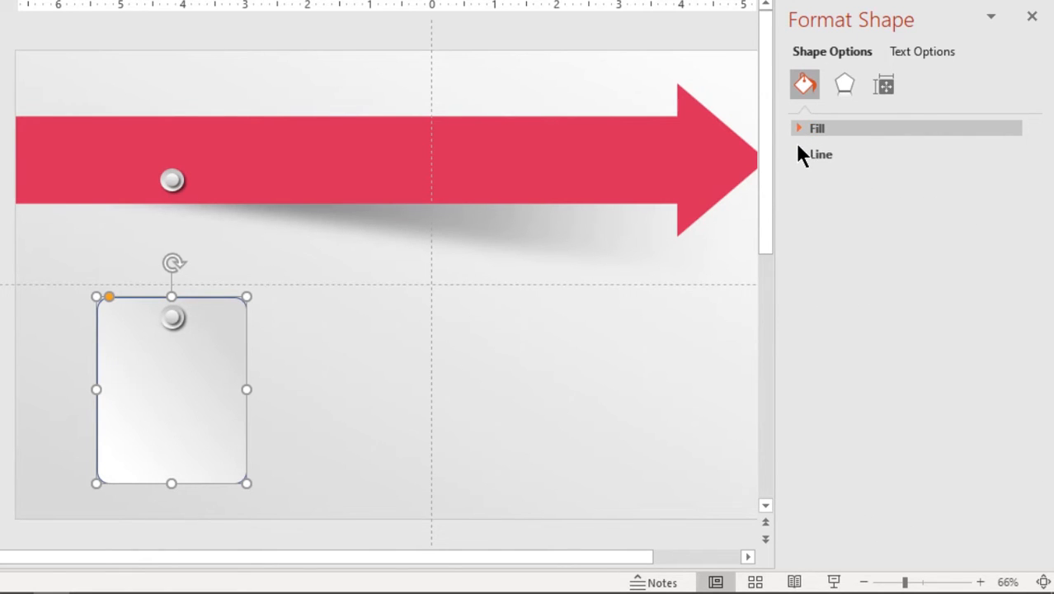
Give the card a two-stop gradient outline, one stop 100% transparent and one white
left_click(820, 154)
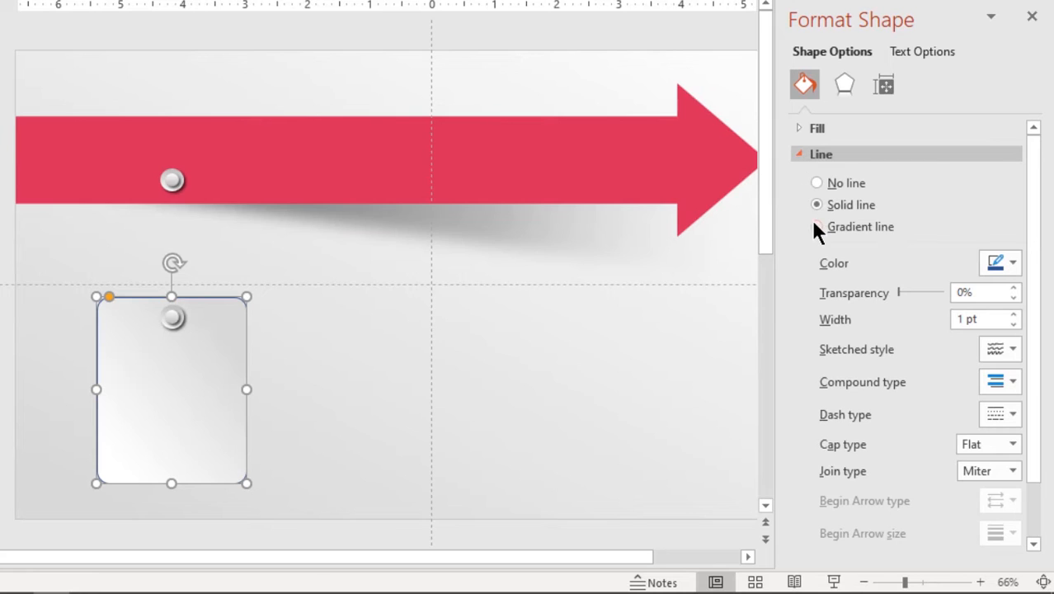
left_click(817, 226)
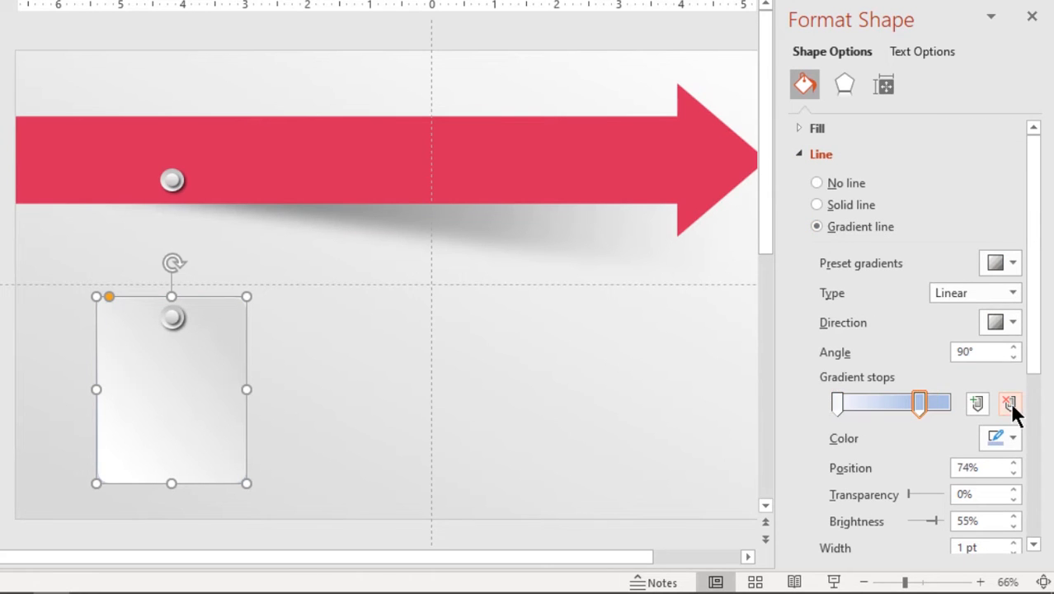
left_click(1012, 438)
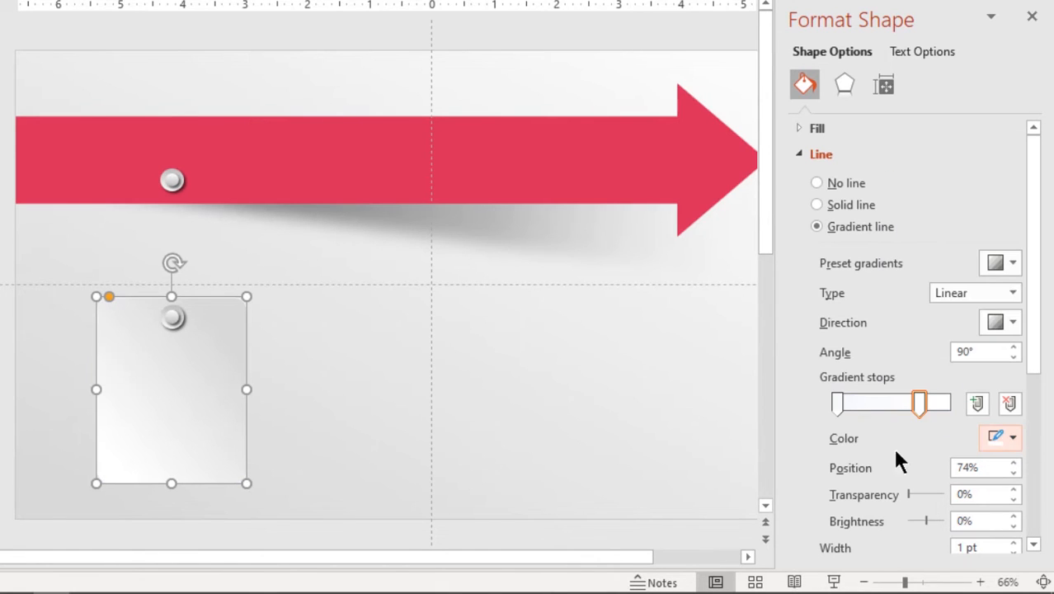
left_click_drag(913, 494, 946, 494)
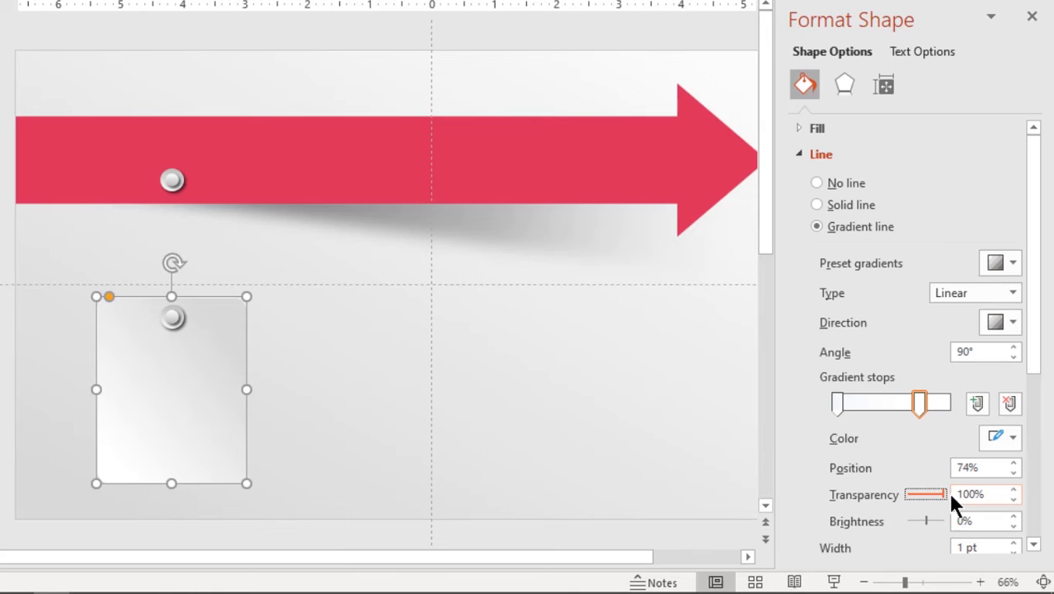
left_click(836, 403)
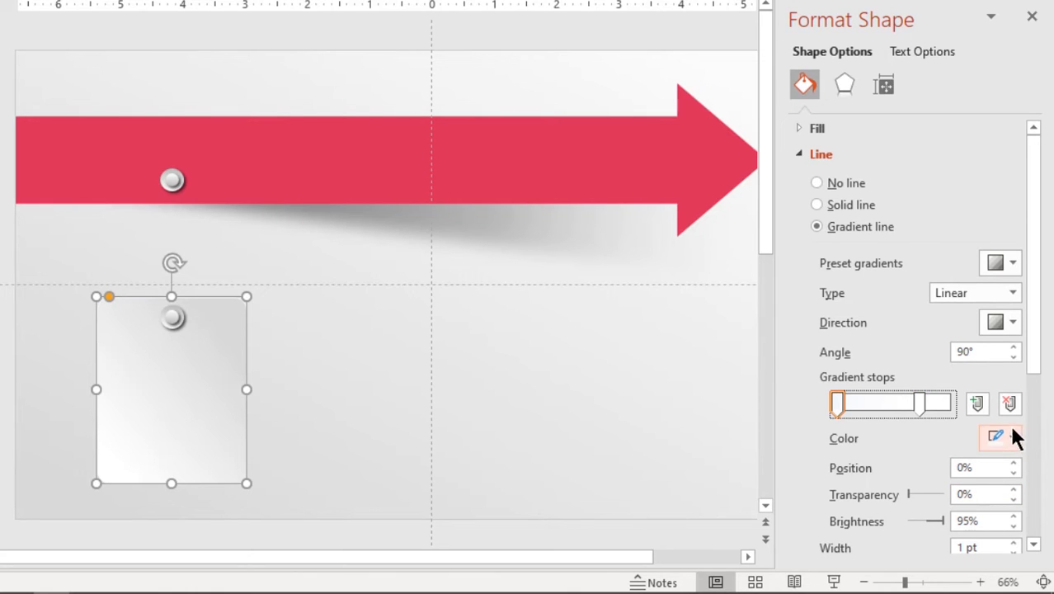
left_click(994, 437)
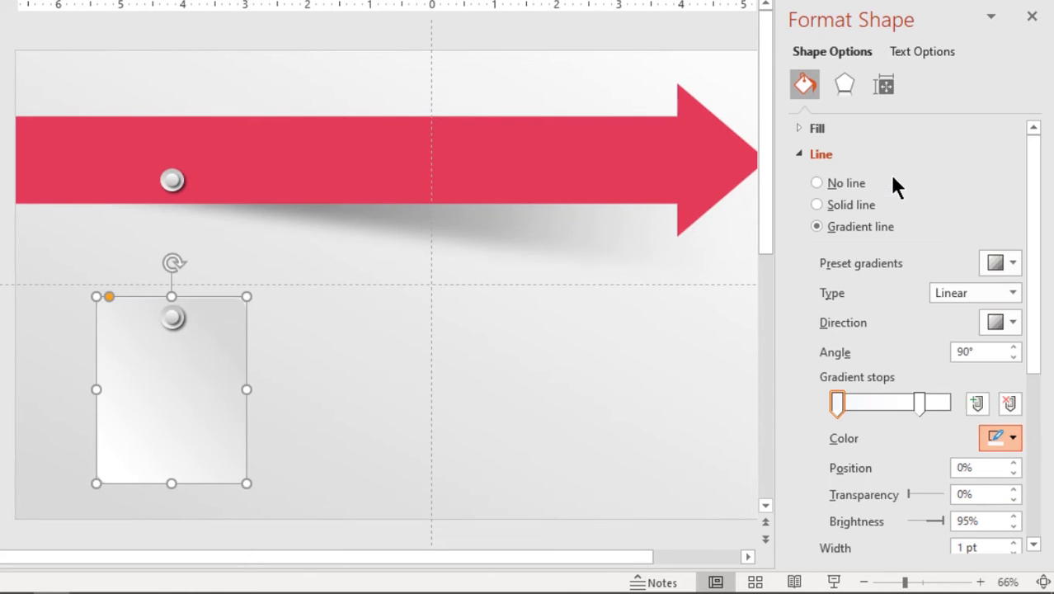
scroll("down", 3)
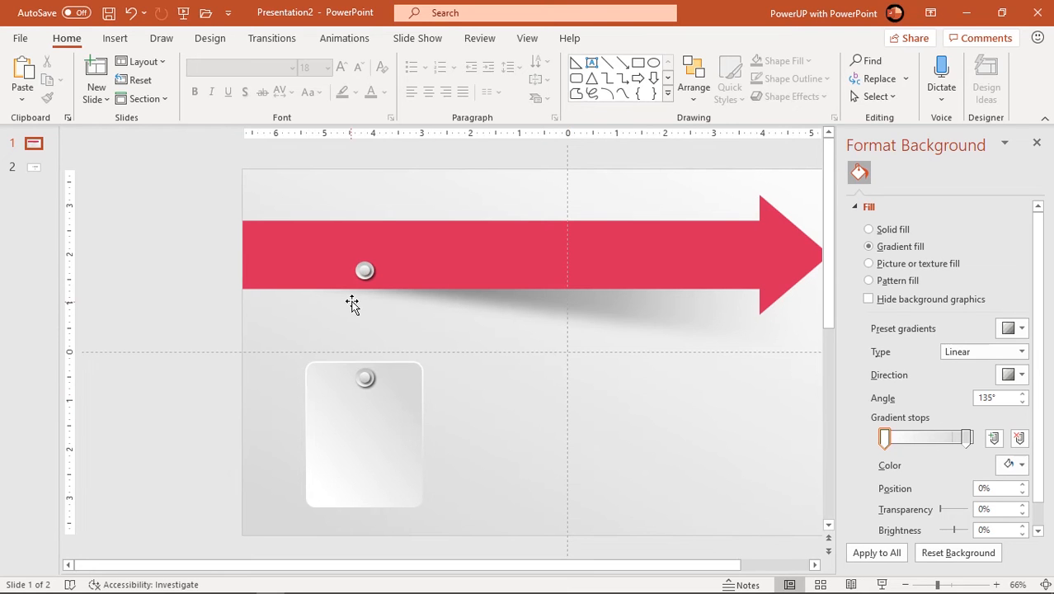
Link the arrow's pin to the card's pin with a thin rod outlined in white
left_click(365, 271)
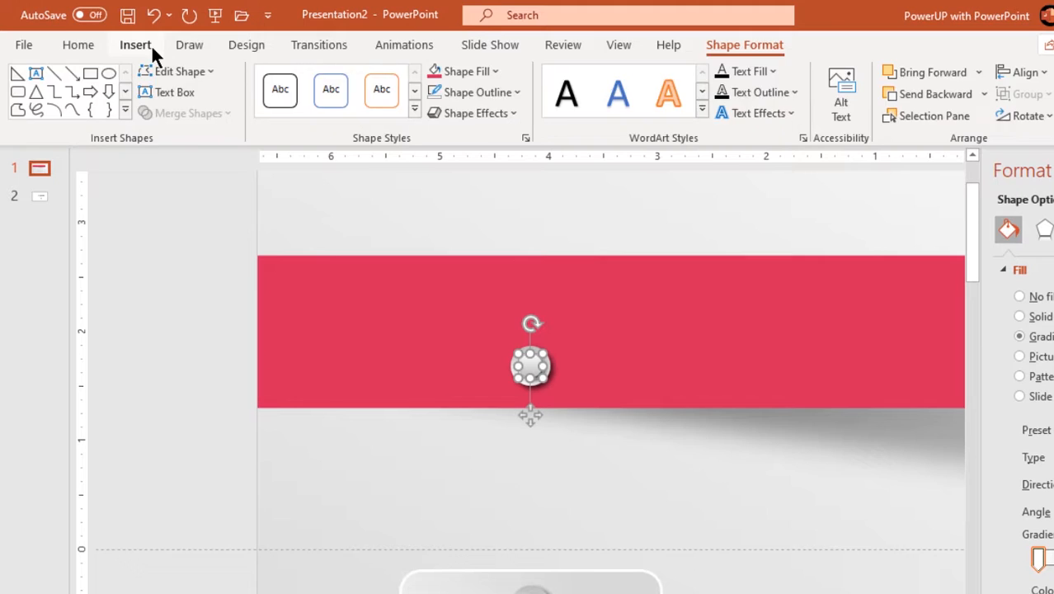
left_click(292, 91)
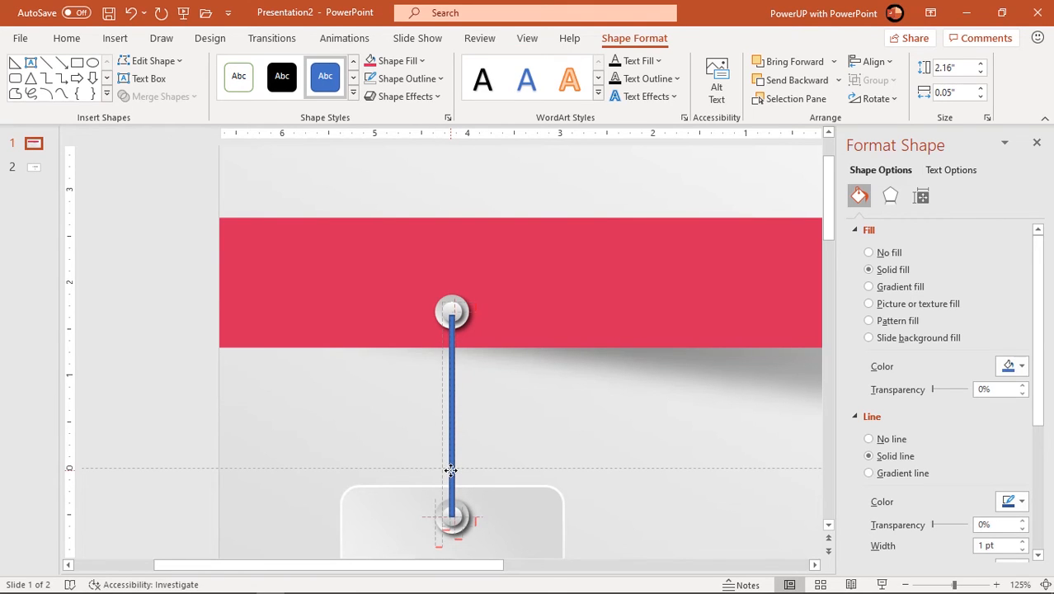
left_click(404, 78)
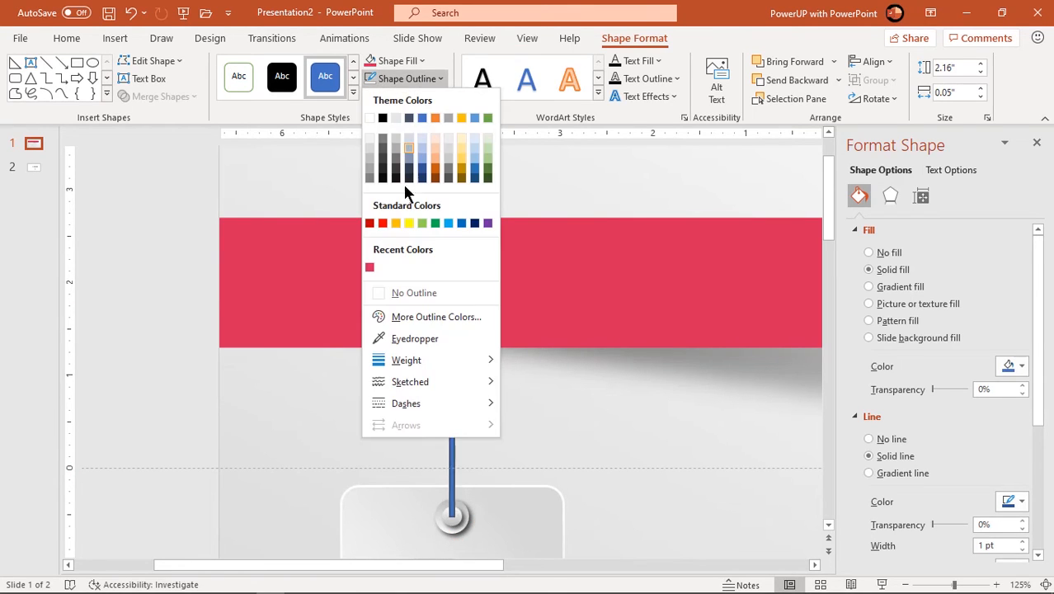
left_click(414, 292)
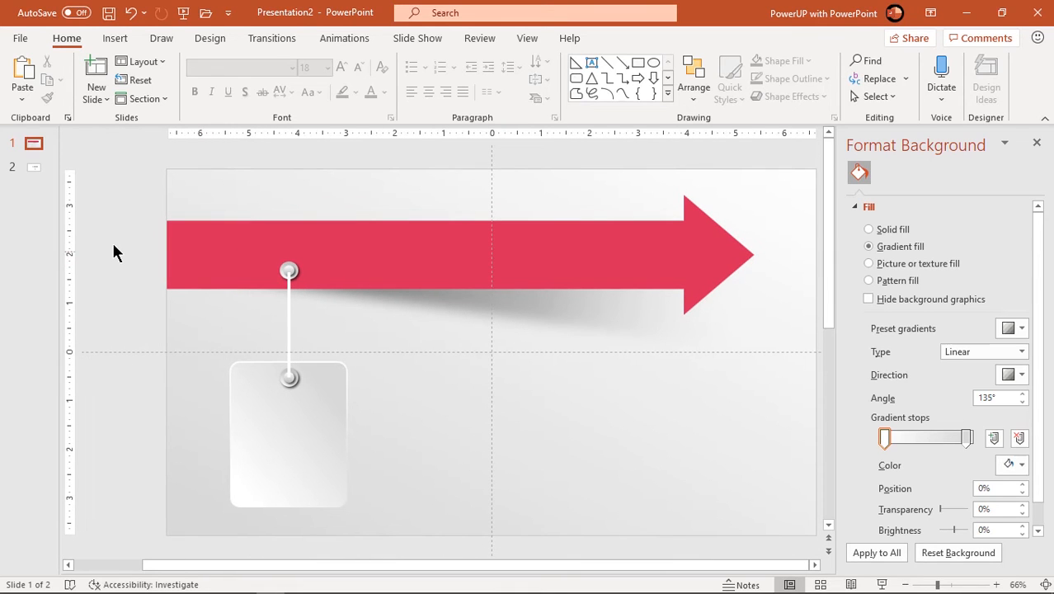
Duplicate the card and rod into four staggered hanging cards, then lengthen the red arrow
left_click(288, 434)
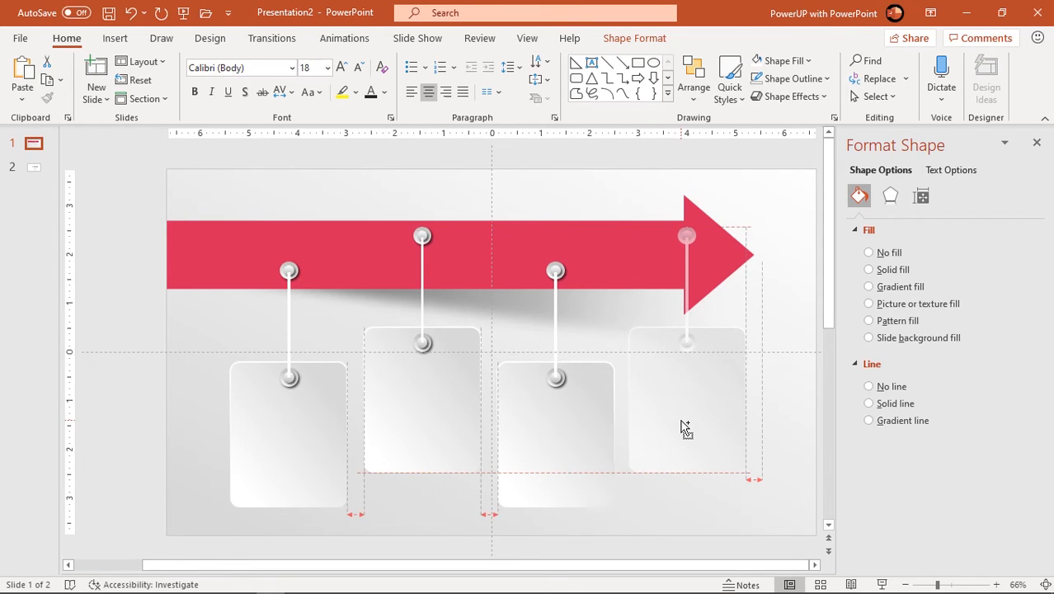
left_click(686, 429)
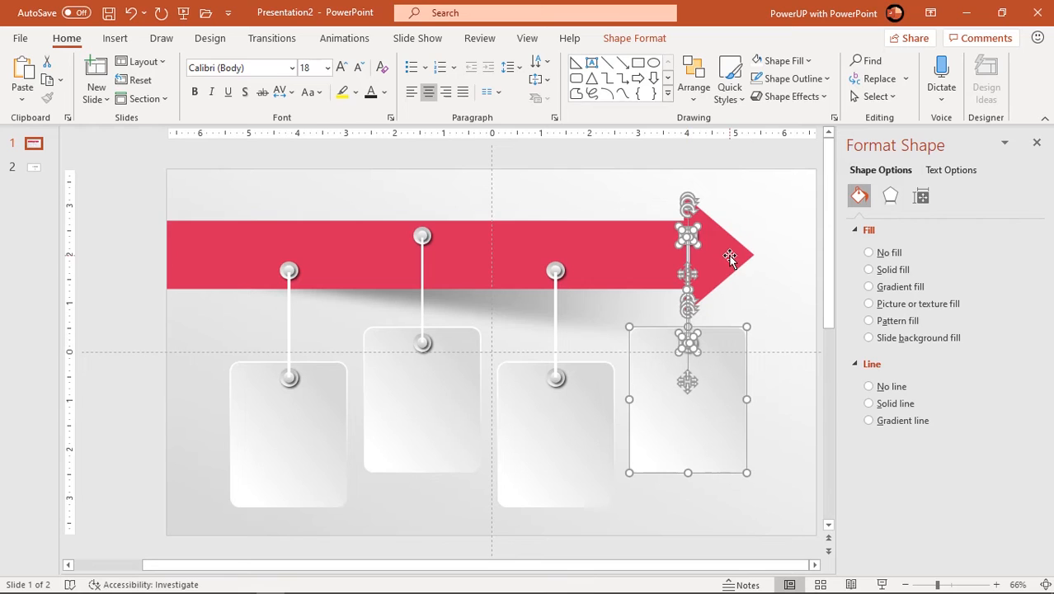
left_click(868, 269)
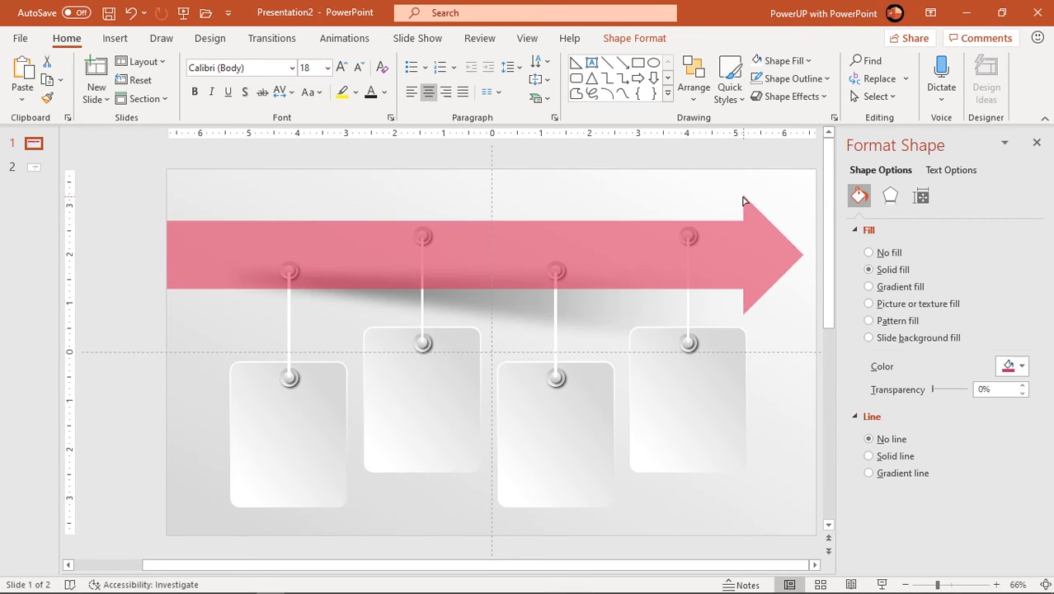
left_click(394, 182)
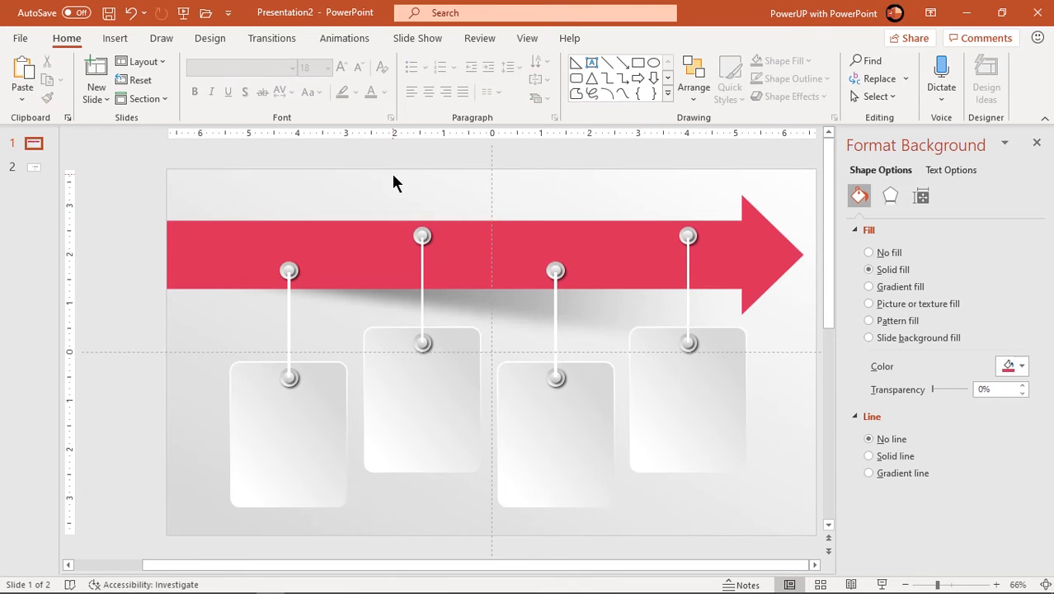
Select the first rods and pins and open their Format Shape options for a 90° gradient
left_click(422, 237)
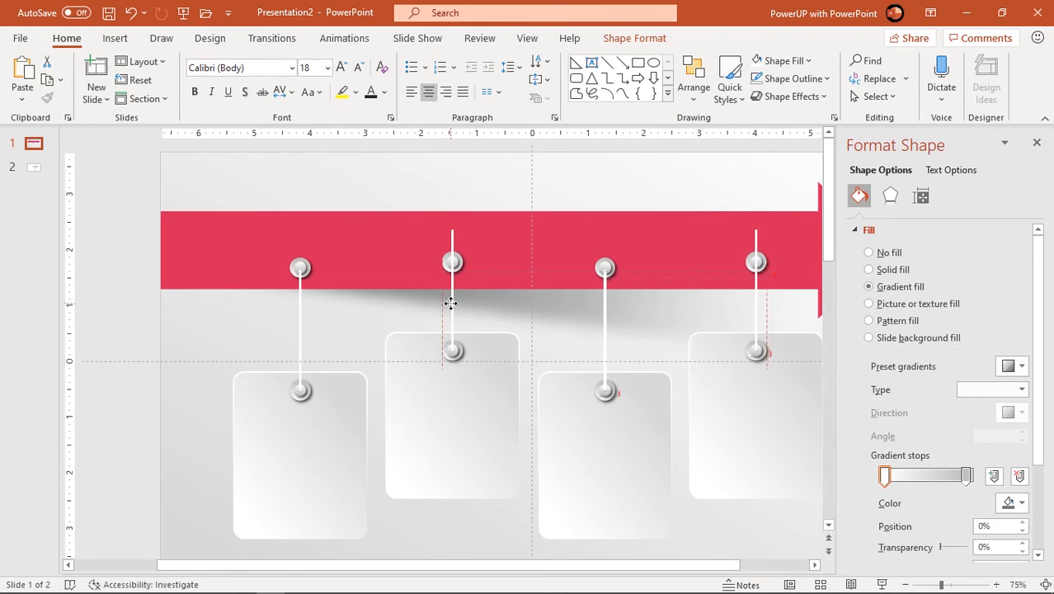
left_click(452, 268)
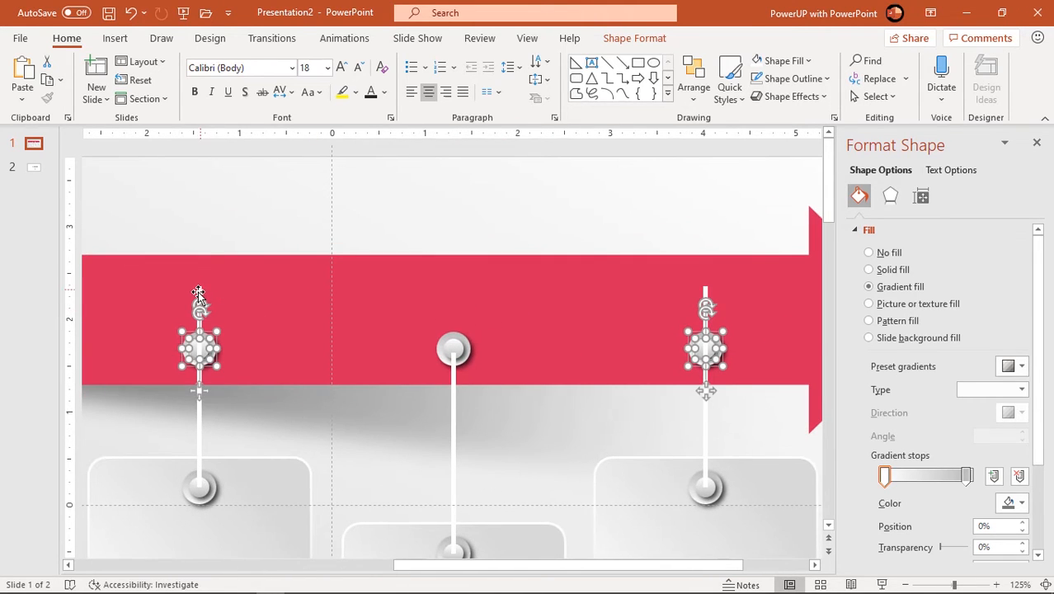
left_click(869, 269)
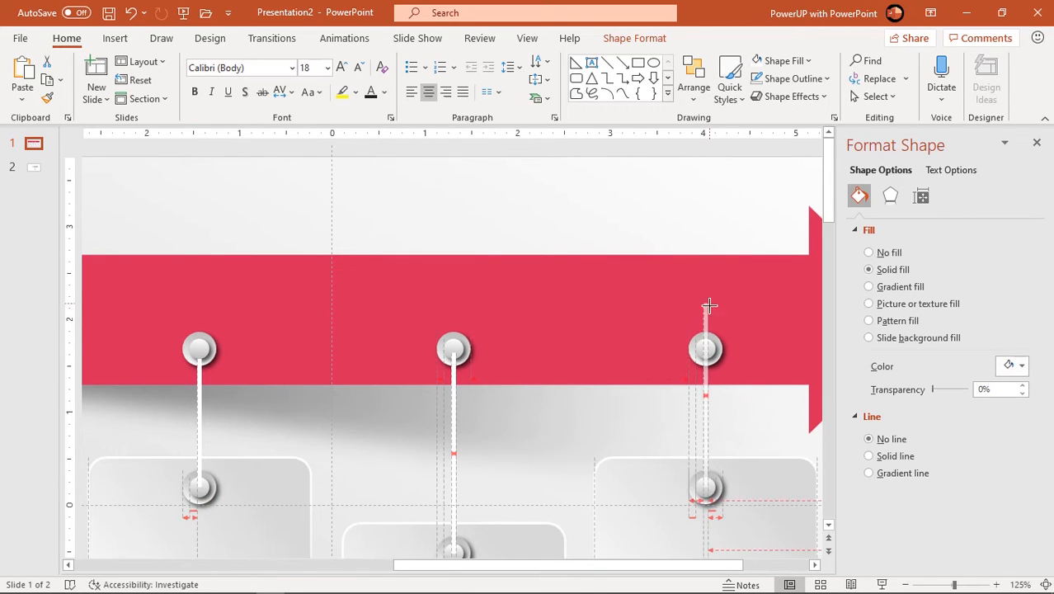
left_click(199, 348)
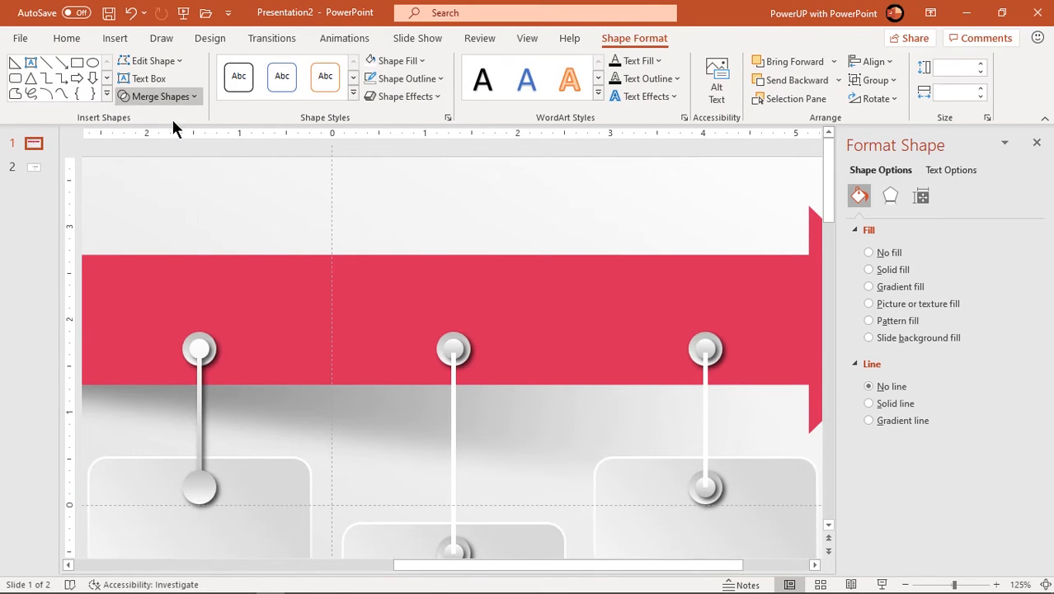
right_click(200, 346)
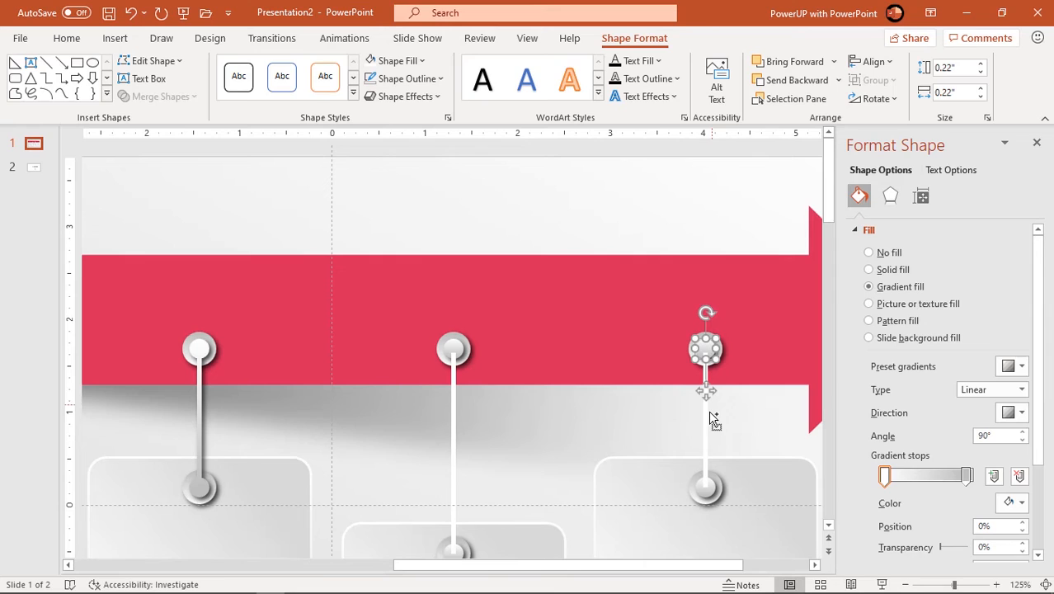
Apply the grey 90° linear gradient to the remaining rods and pins
left_click(705, 486)
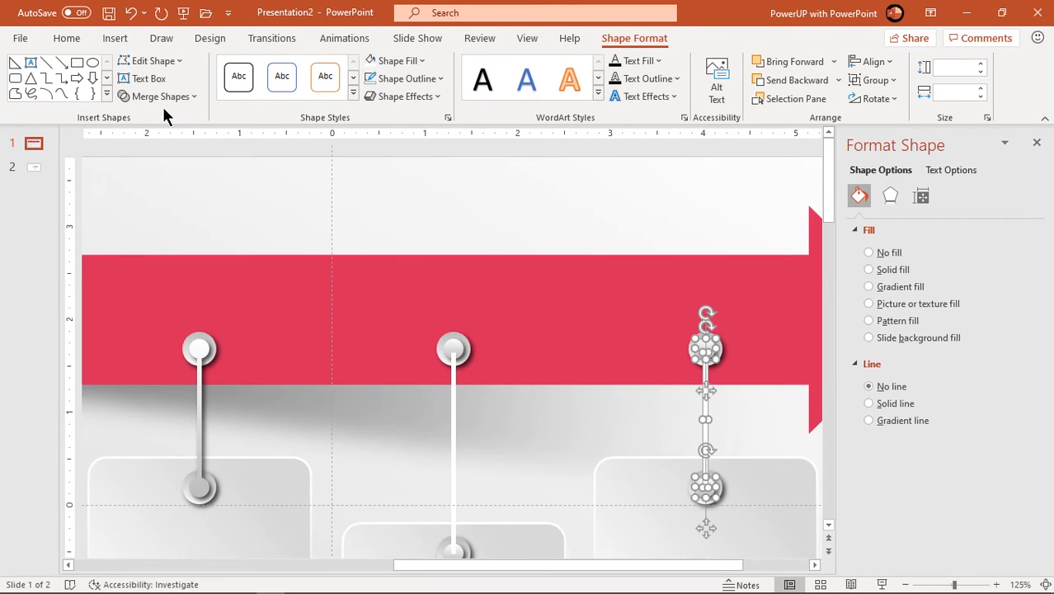
left_click(868, 286)
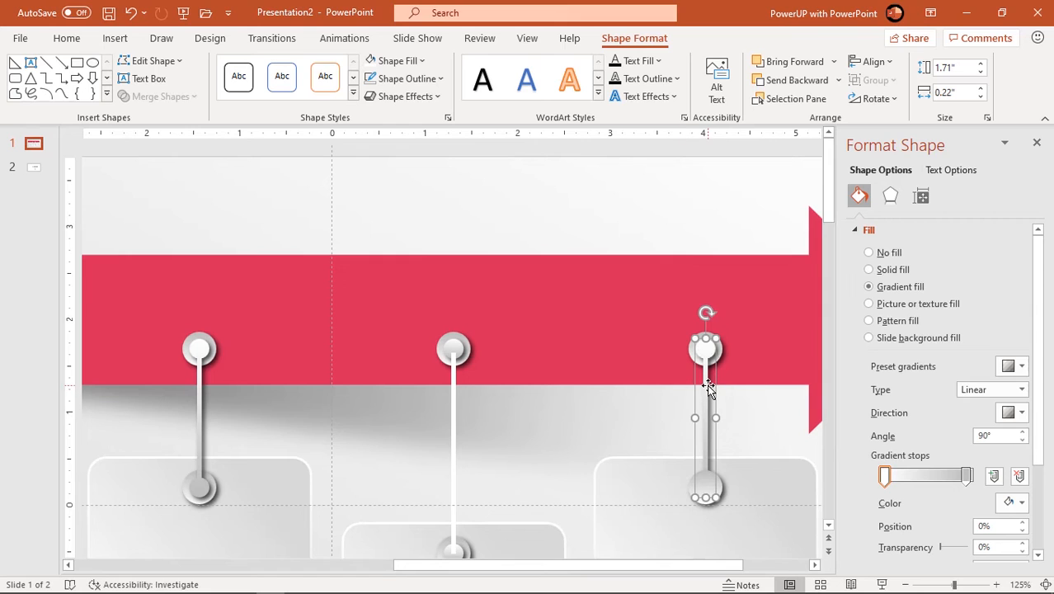
right_click(707, 386)
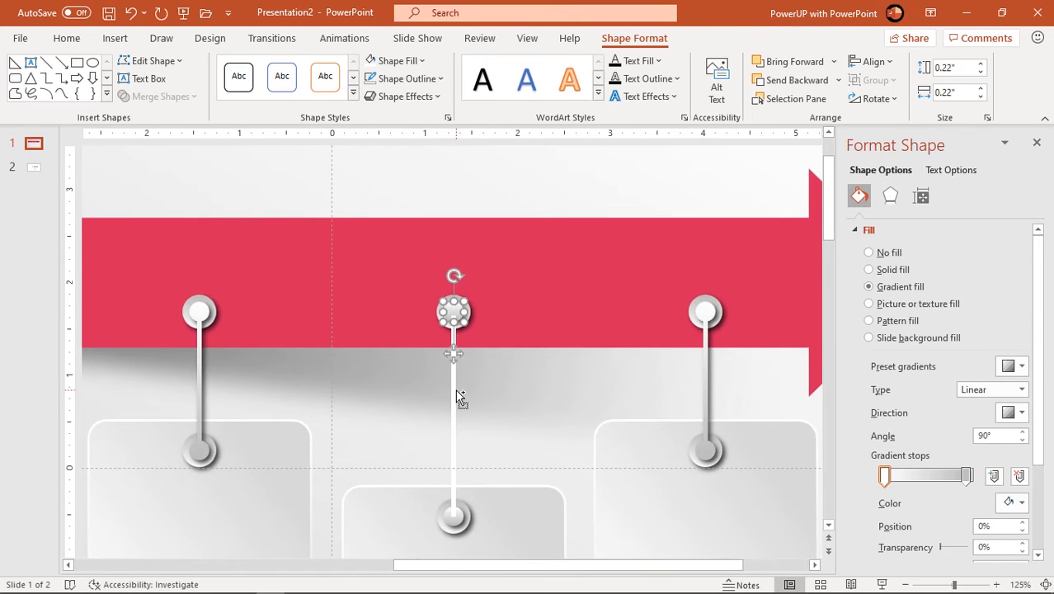
left_click(454, 516)
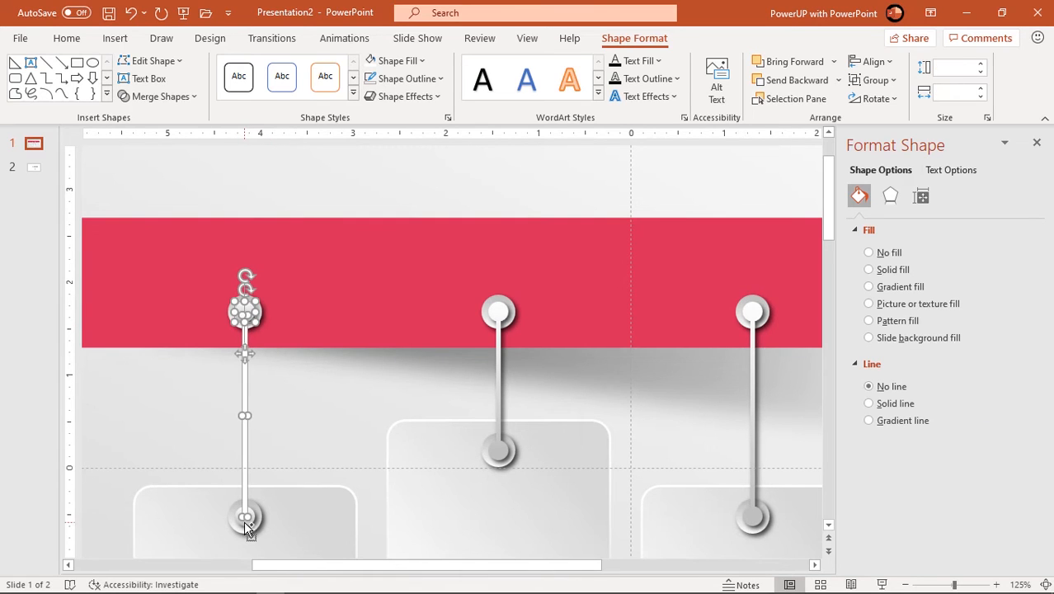
left_click(868, 286)
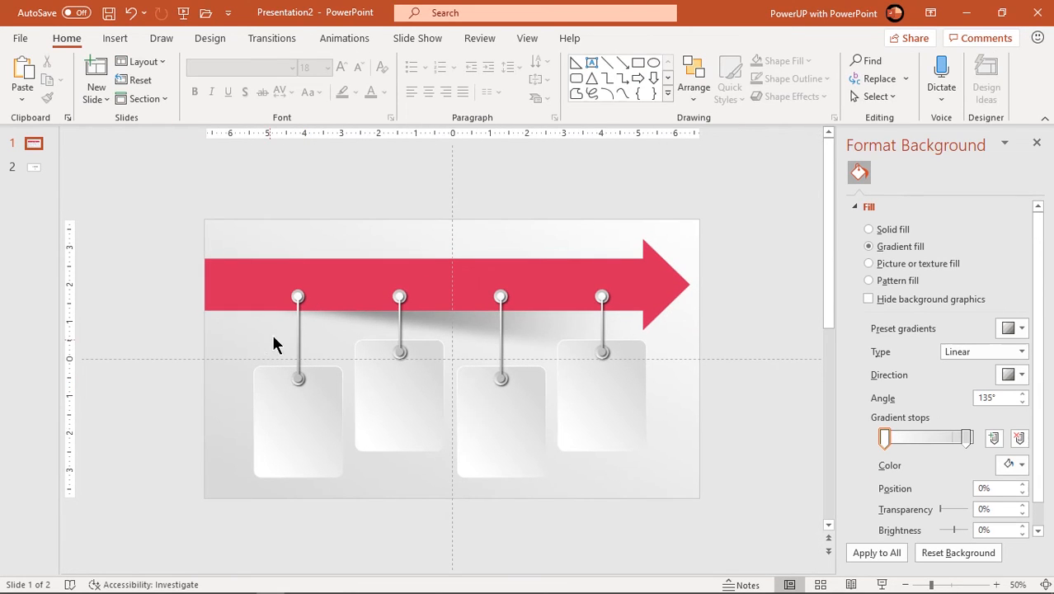
Apply an outer shadow preset to all four cards with 44% transparency and 5 pt blur
left_click(298, 421)
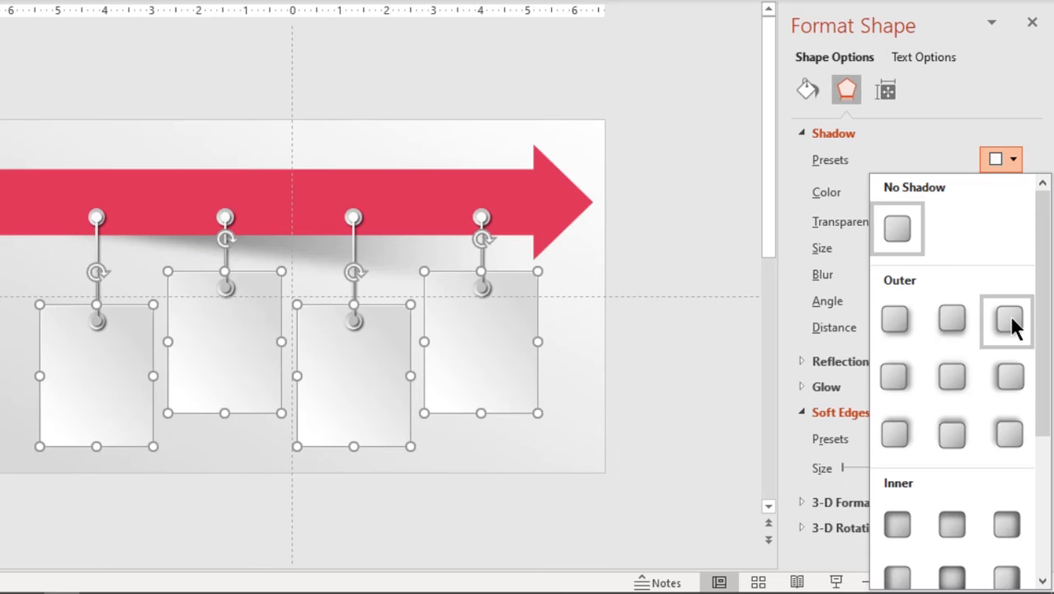
left_click(1006, 319)
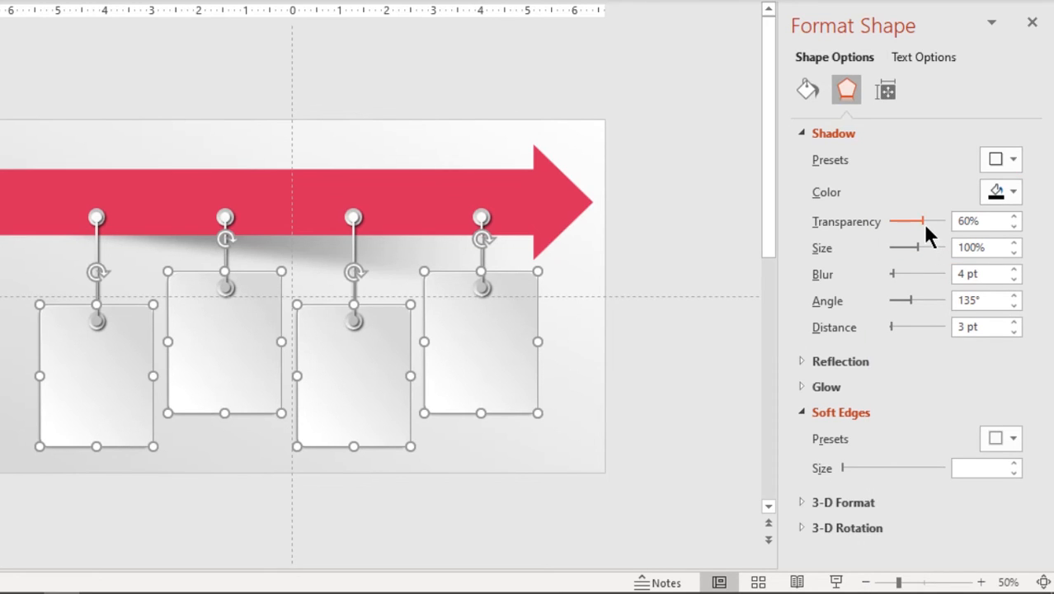
left_click_drag(936, 221, 915, 221)
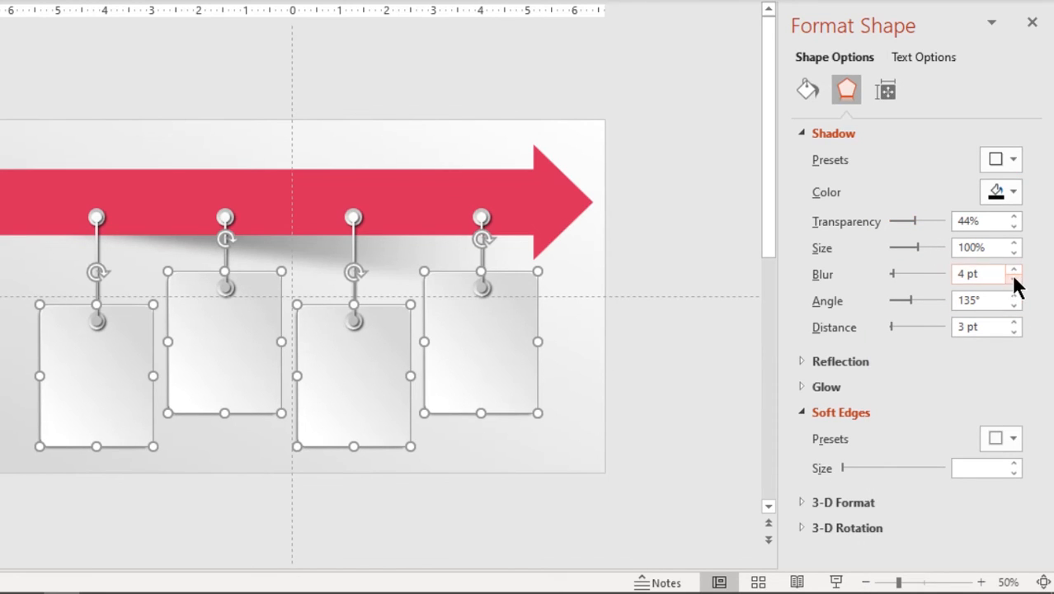
left_click(1013, 244)
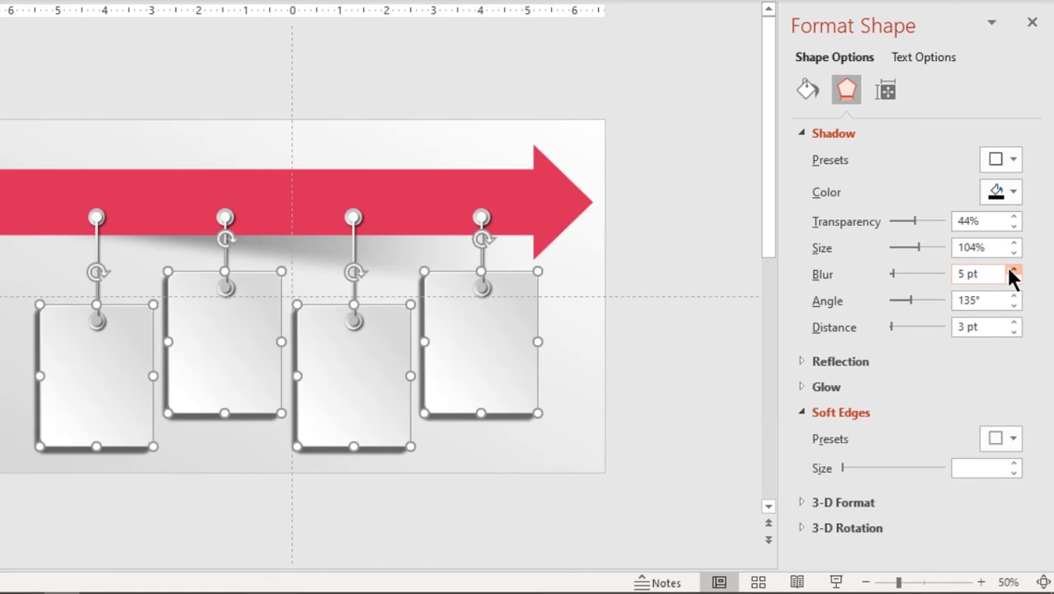
left_click(1014, 269)
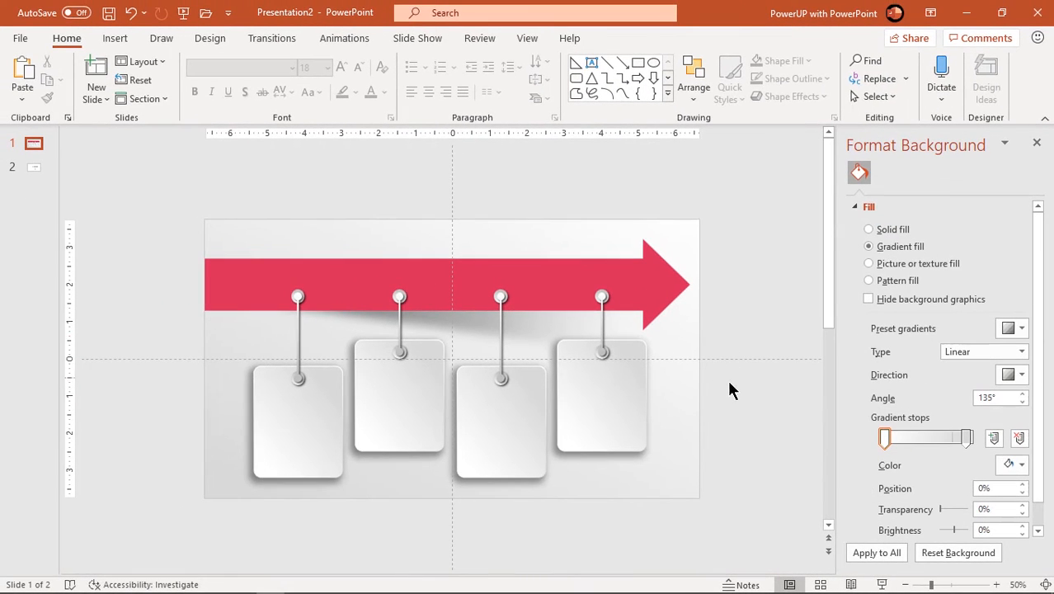
Copy the 2018–2021 year labels from slide 2 and place them on the arrow
left_click(34, 168)
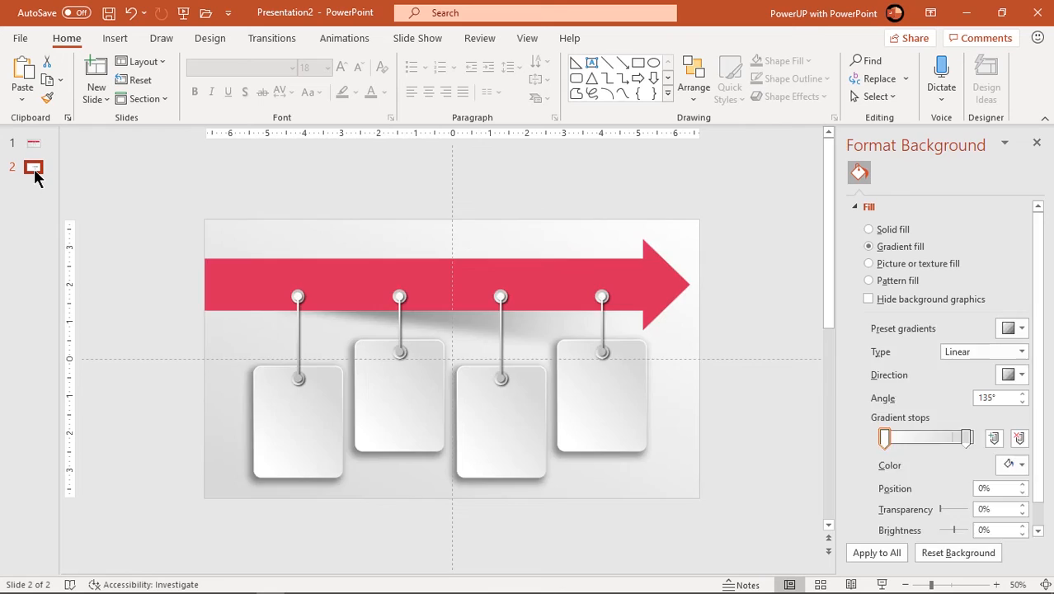
left_click(869, 229)
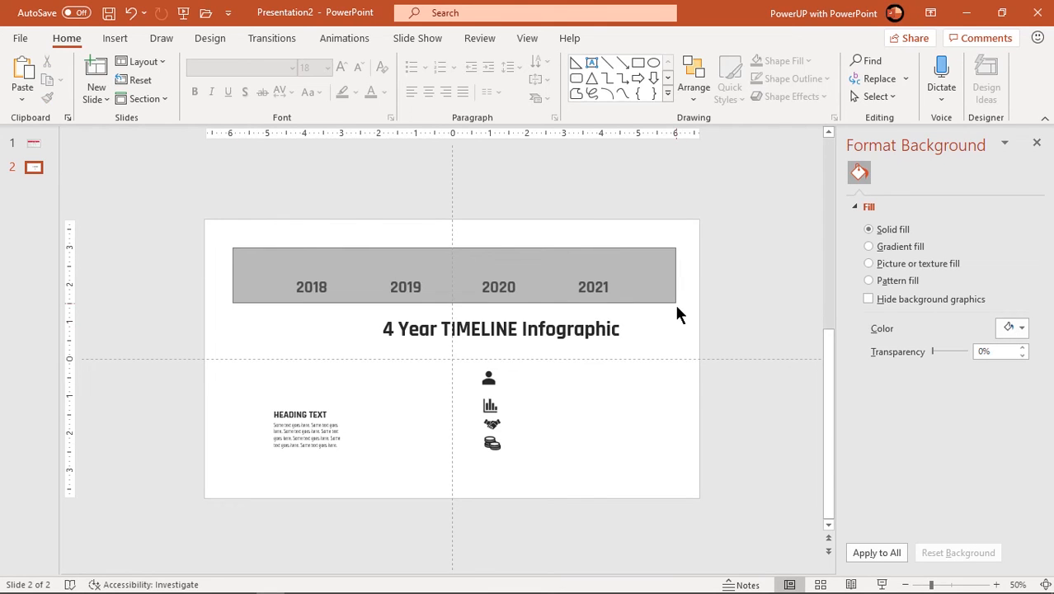
left_click(34, 143)
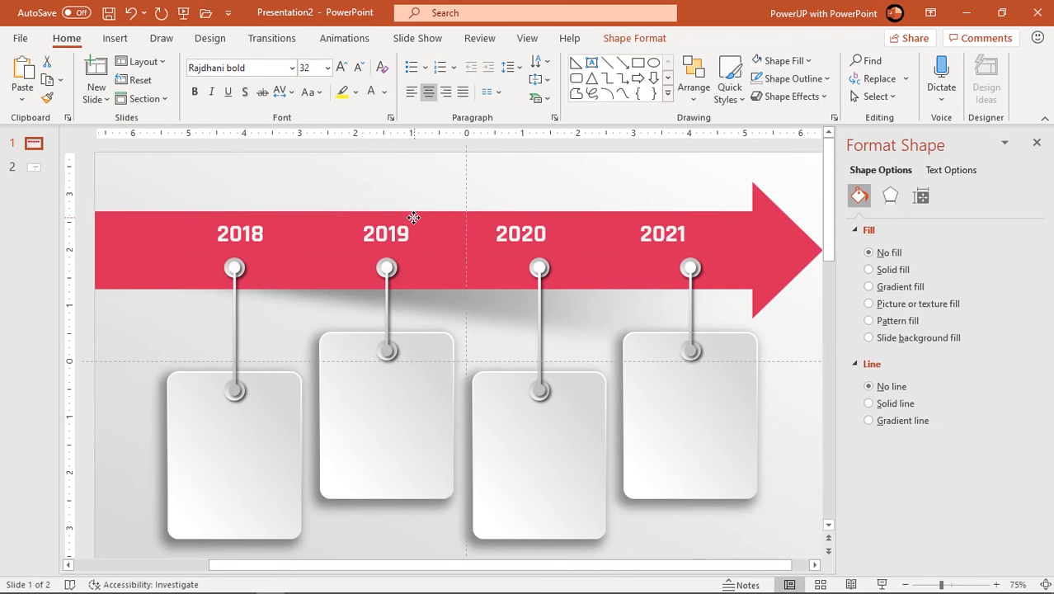
left_click(662, 233)
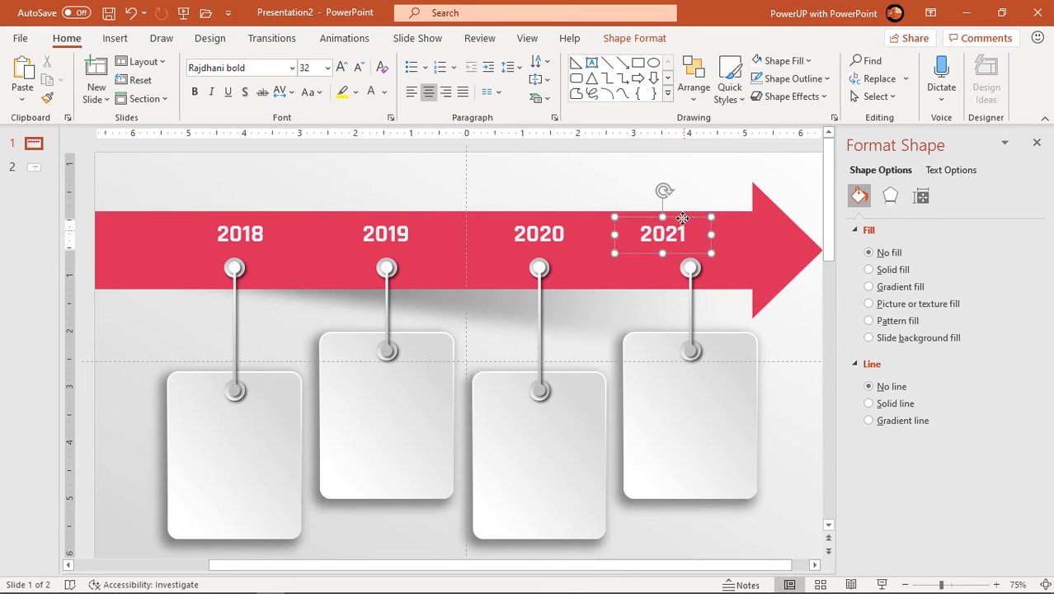
Copy the red headings and body text from slide 2 onto the cards
left_click(34, 167)
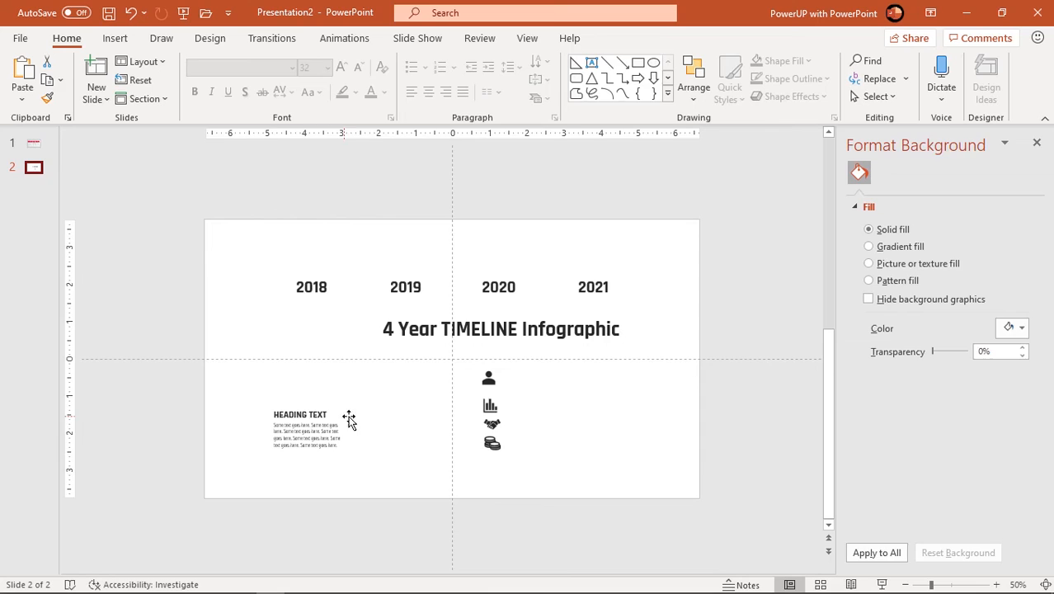
left_click(383, 92)
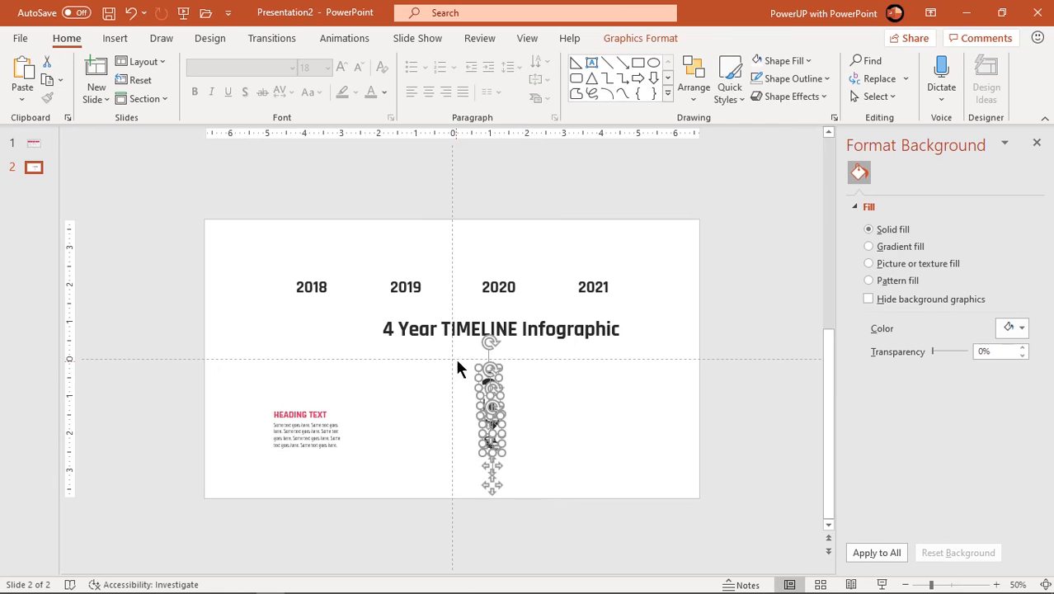
left_click(460, 60)
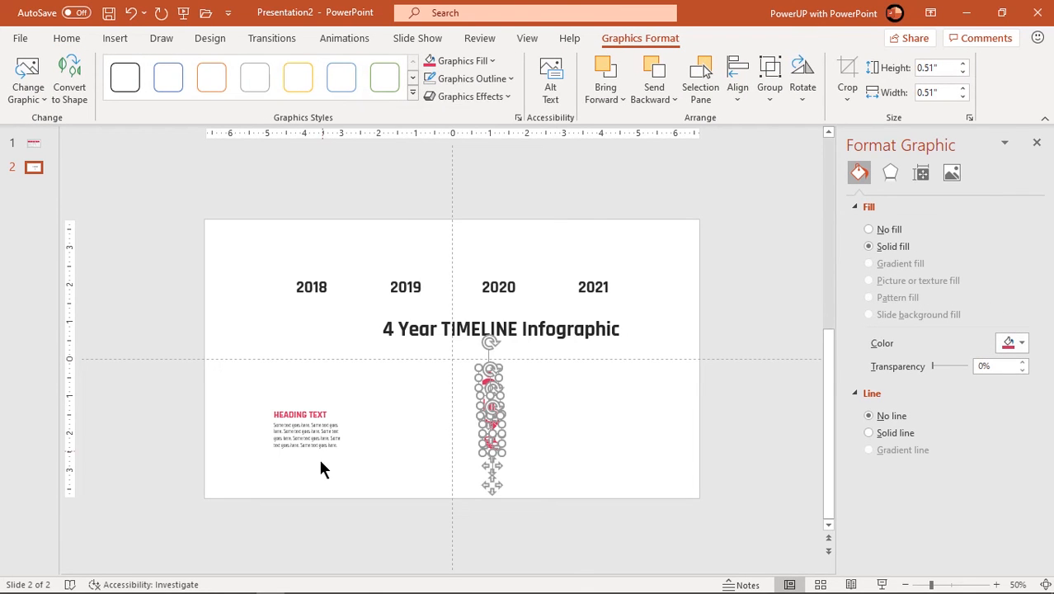
left_click(34, 142)
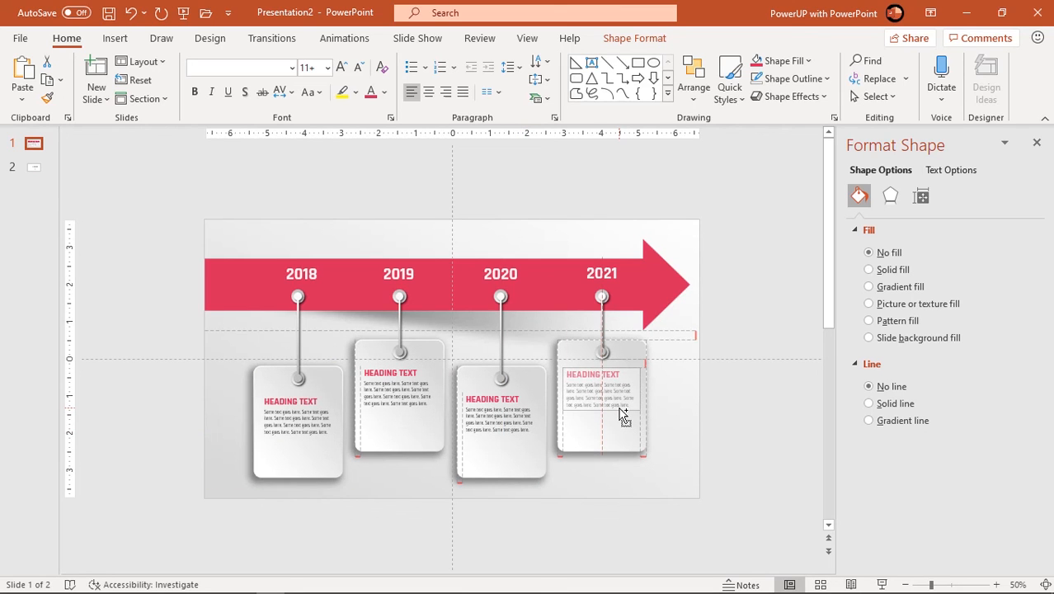
Bring the pink icons over from slide 2 and colour the timeline title
left_click(34, 167)
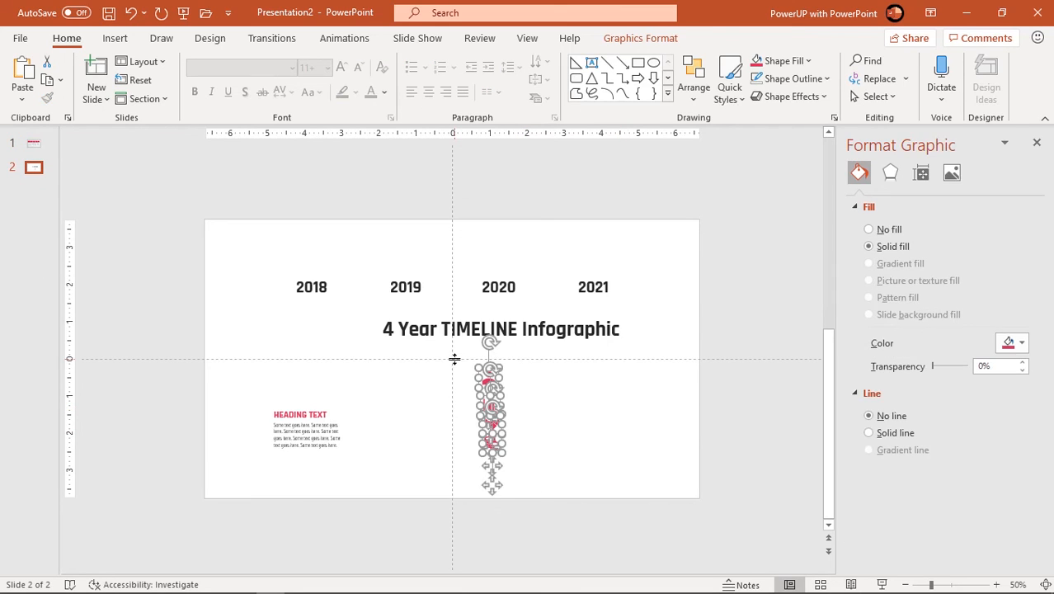
left_click(33, 143)
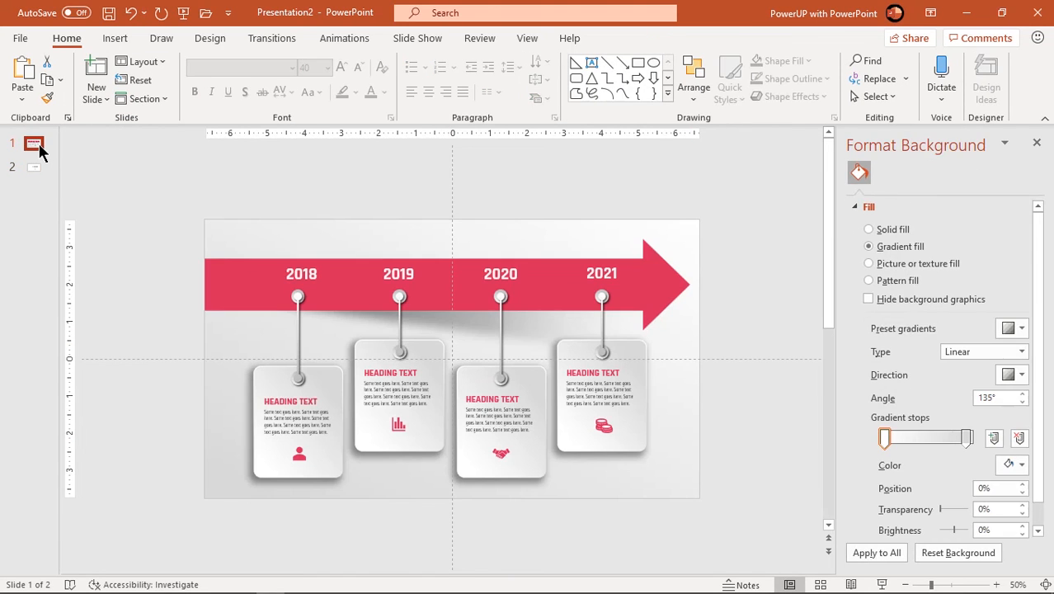
left_click(380, 91)
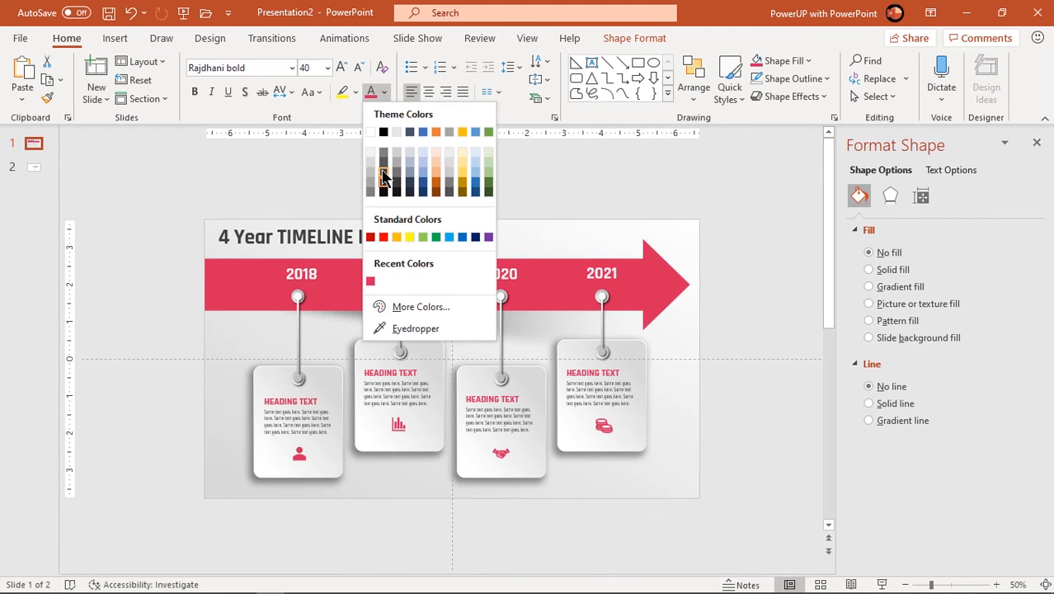